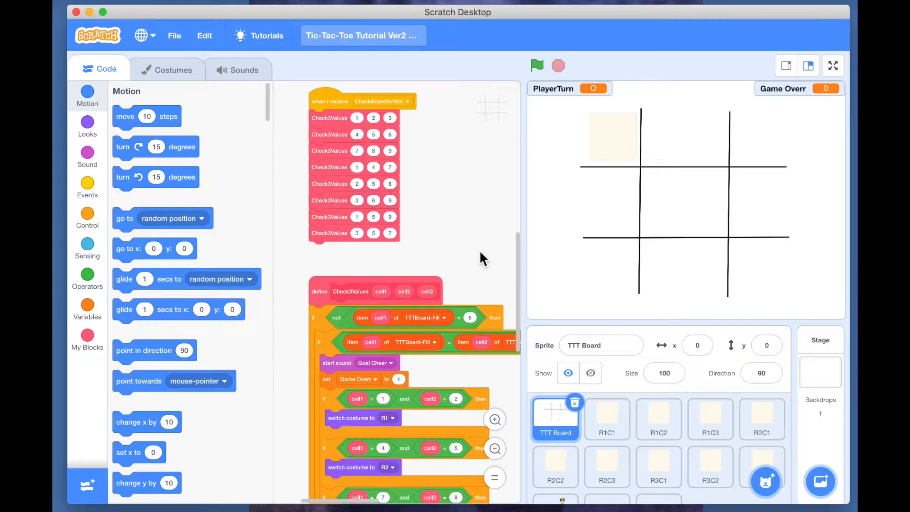
mouse_move(733, 246)
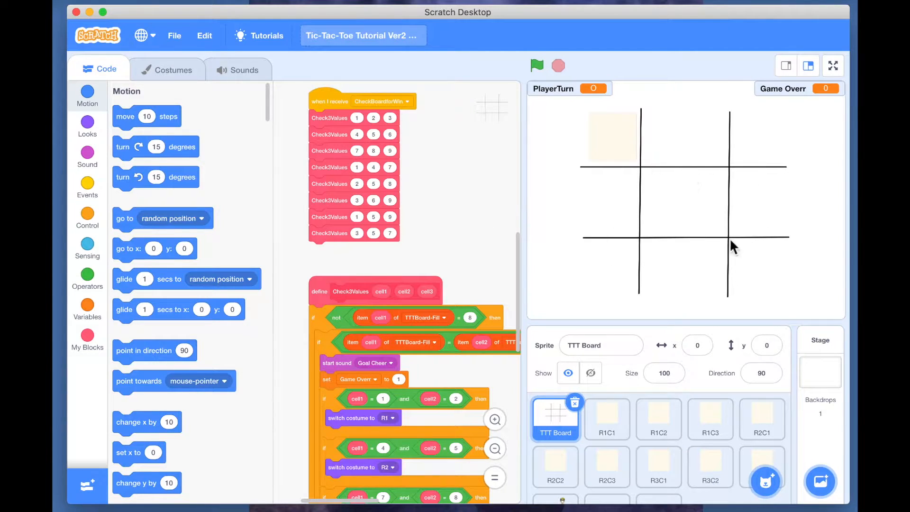
mouse_move(734, 161)
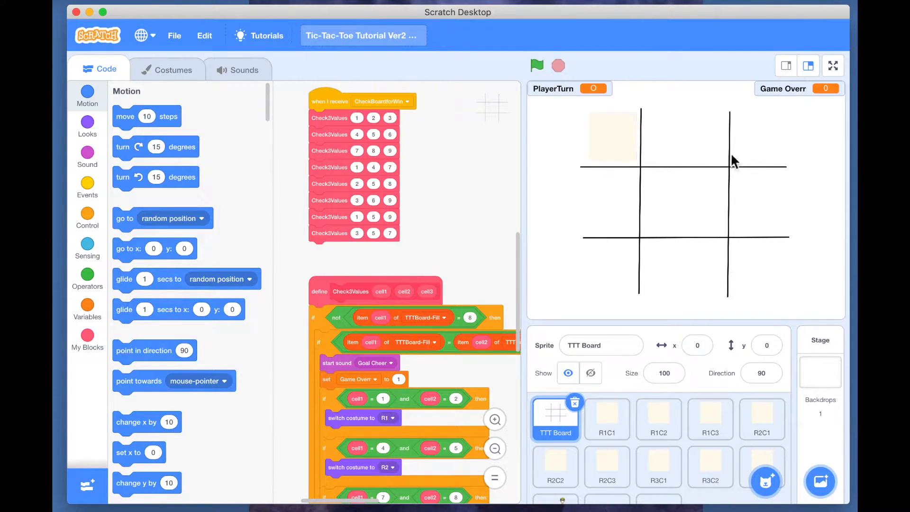
mouse_move(711, 222)
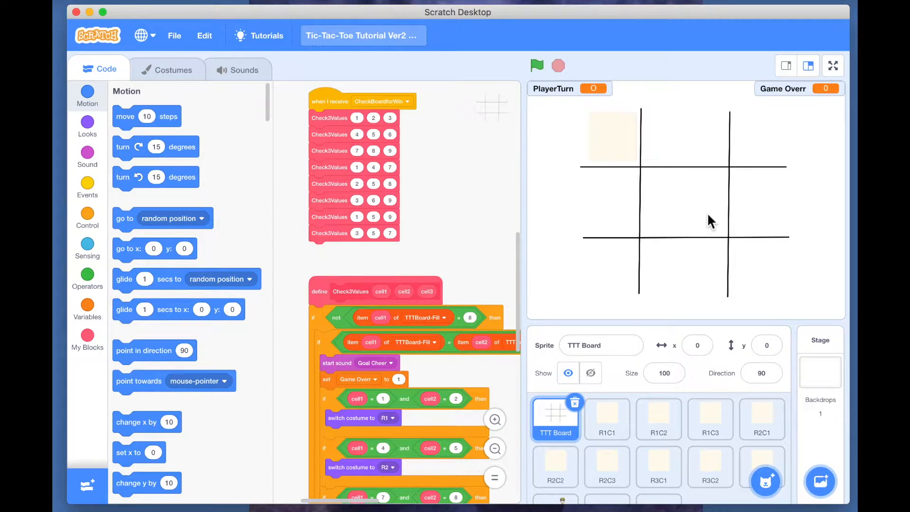
mouse_move(734, 197)
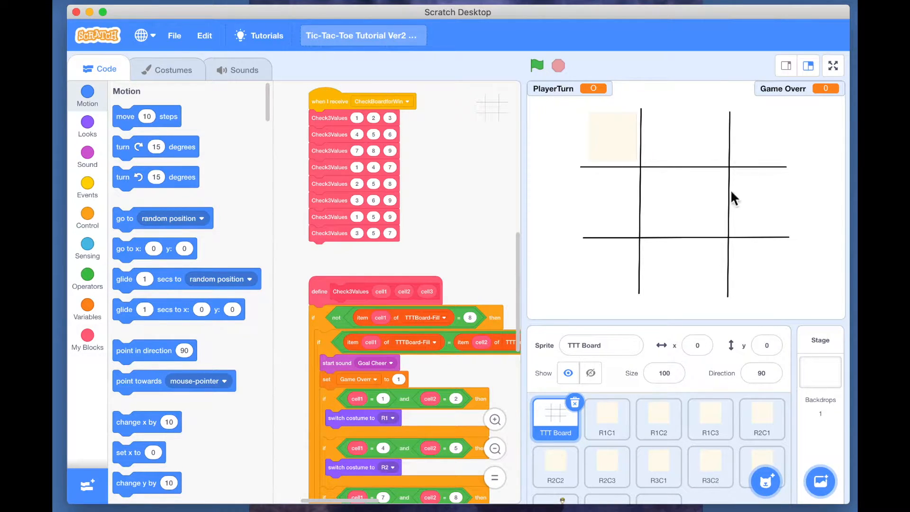
mouse_move(681, 191)
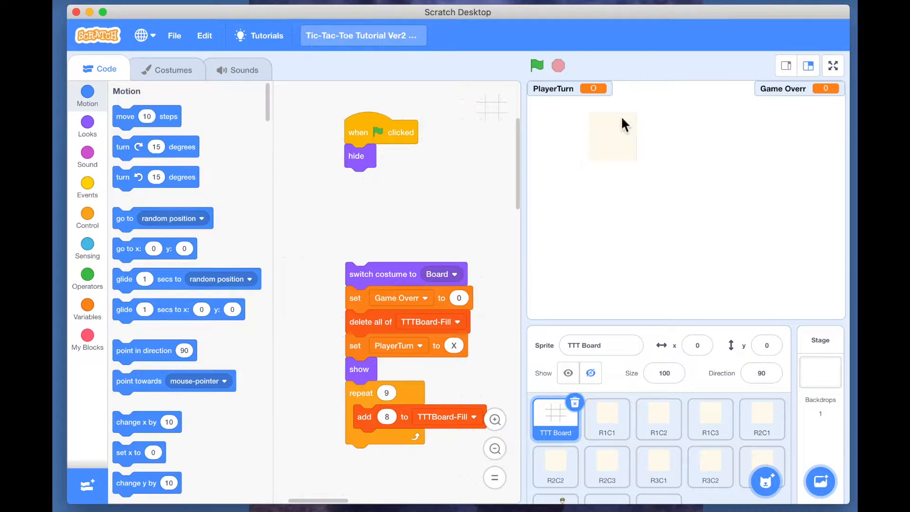
Select the R1C1 cell sprite and scroll through its scripts.
click(606, 418)
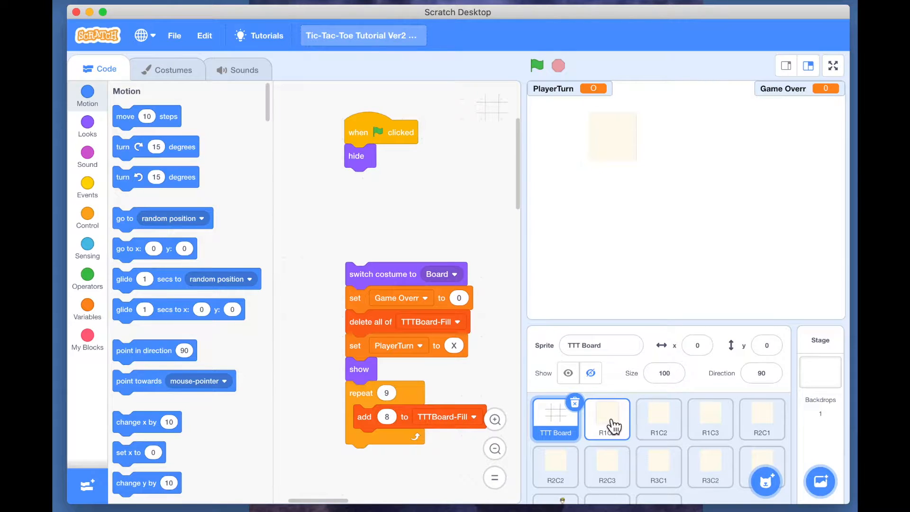
click(607, 418)
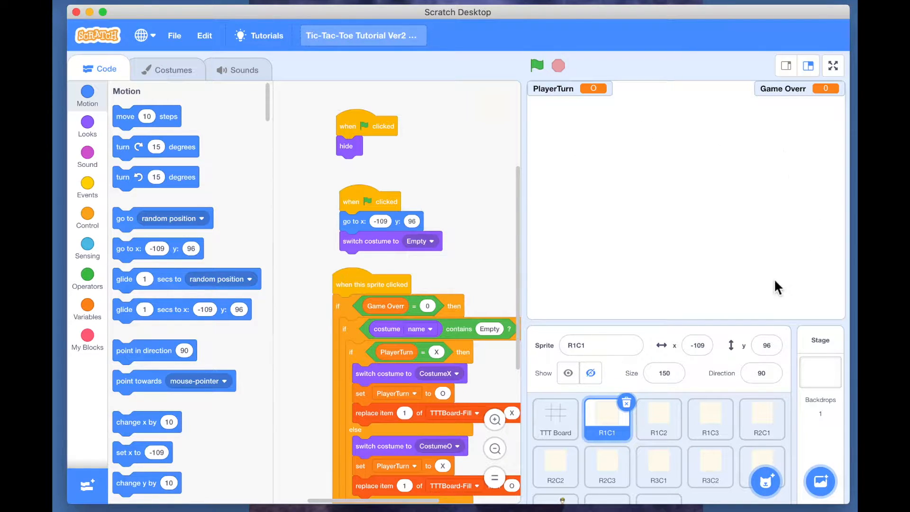
mouse_move(656, 470)
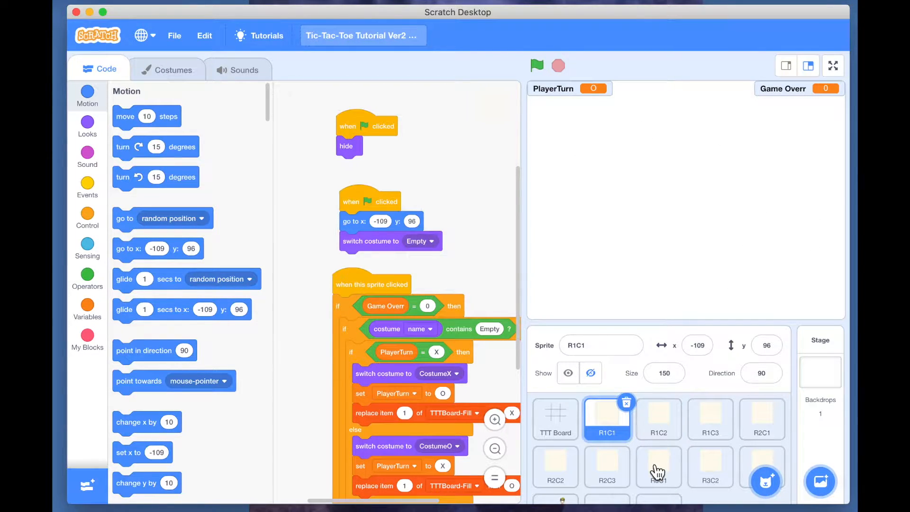
scroll(down, 3)
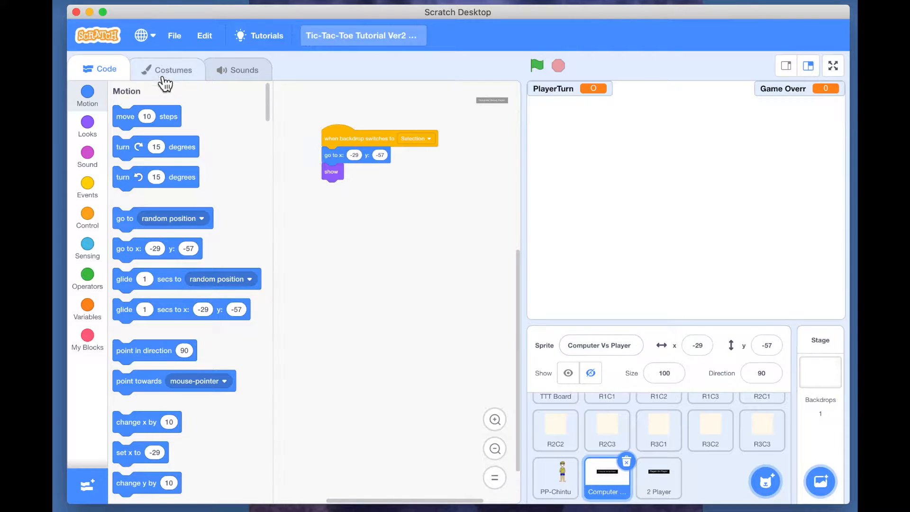
mouse_move(359, 82)
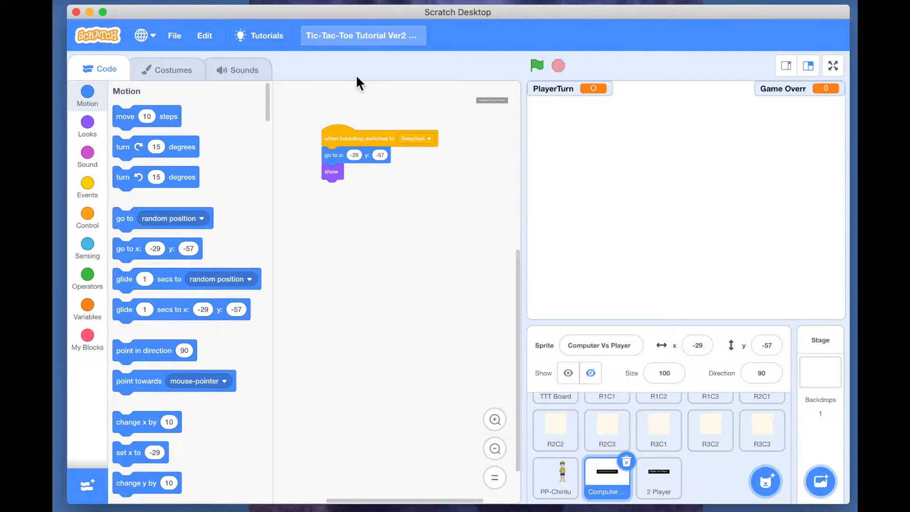
Check the Computer Versus Player costume and add a 'when green flag clicked' hat with show.
click(167, 69)
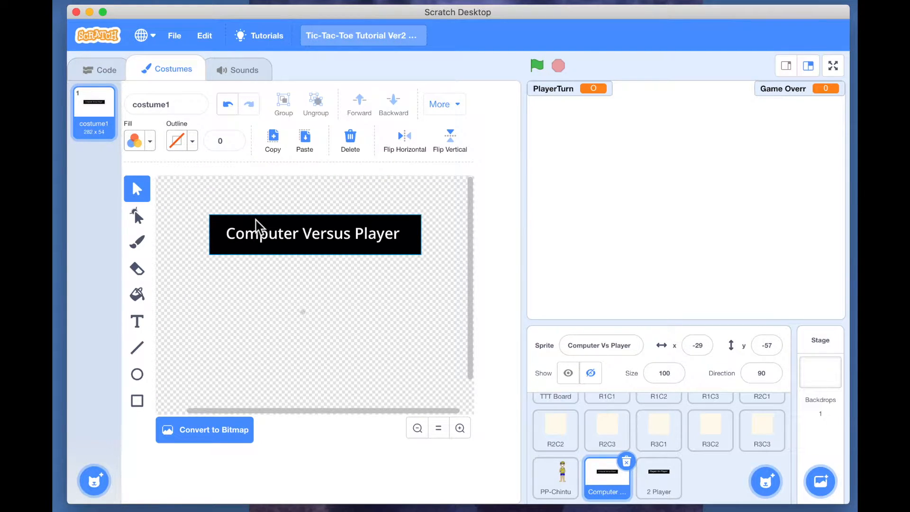
click(313, 233)
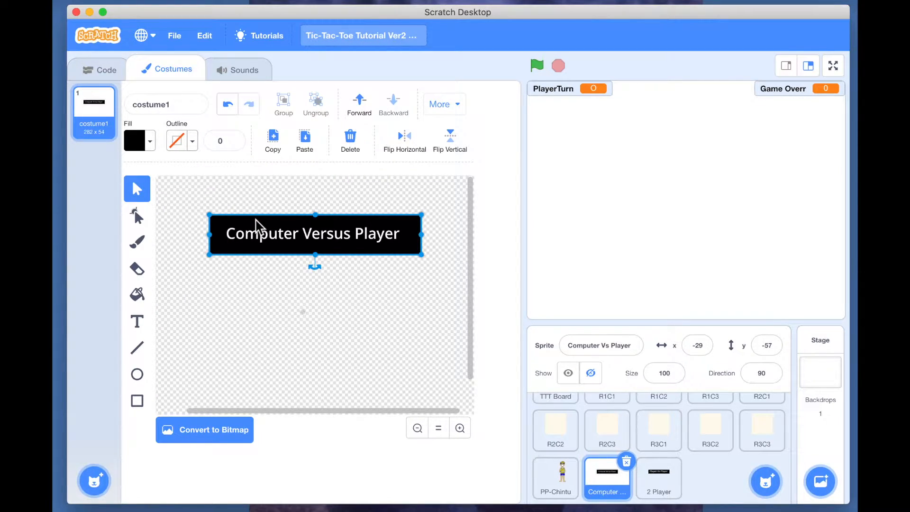
click(104, 69)
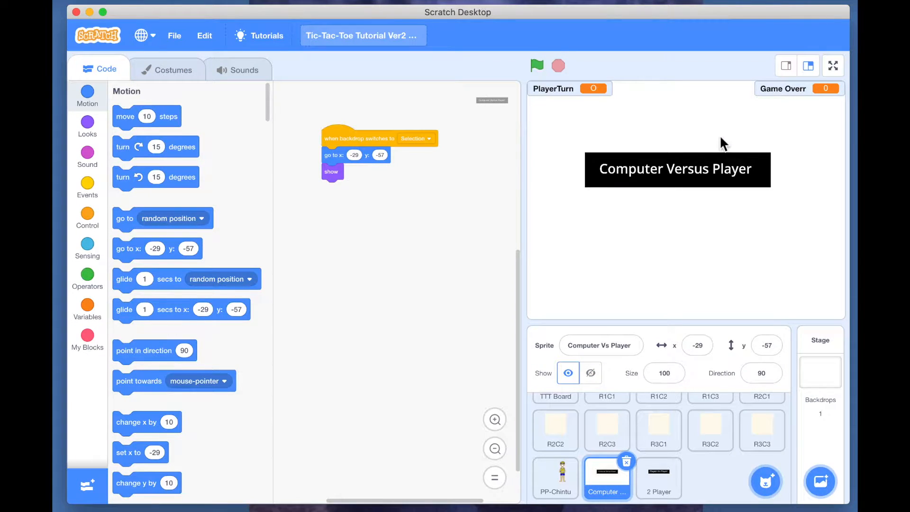
mouse_move(403, 183)
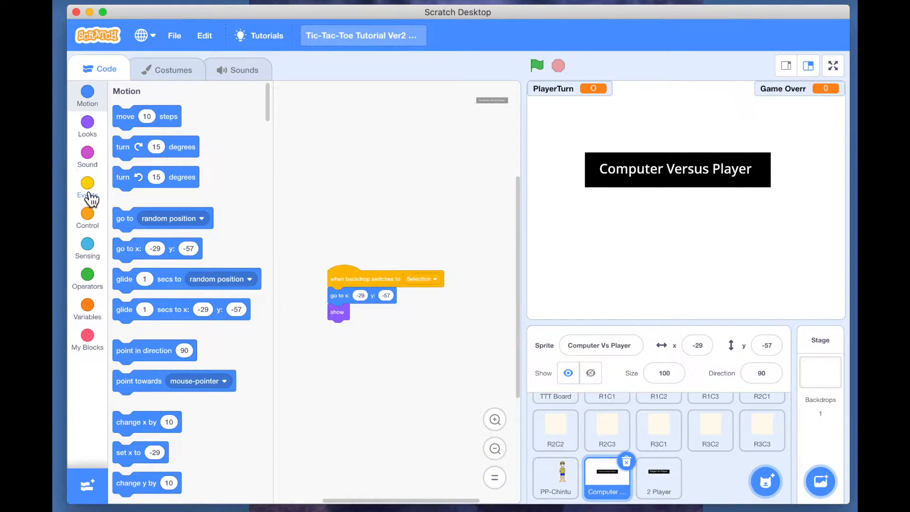
click(88, 185)
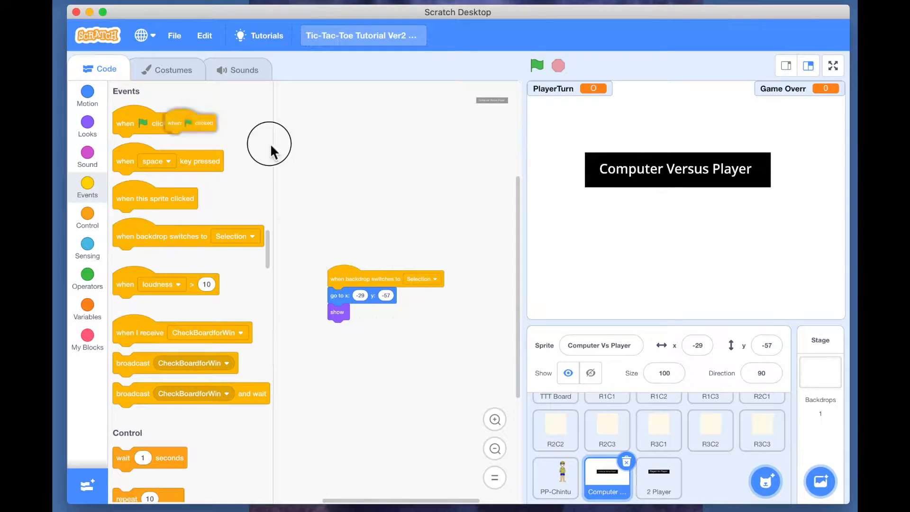
drag(185, 122, 348, 195)
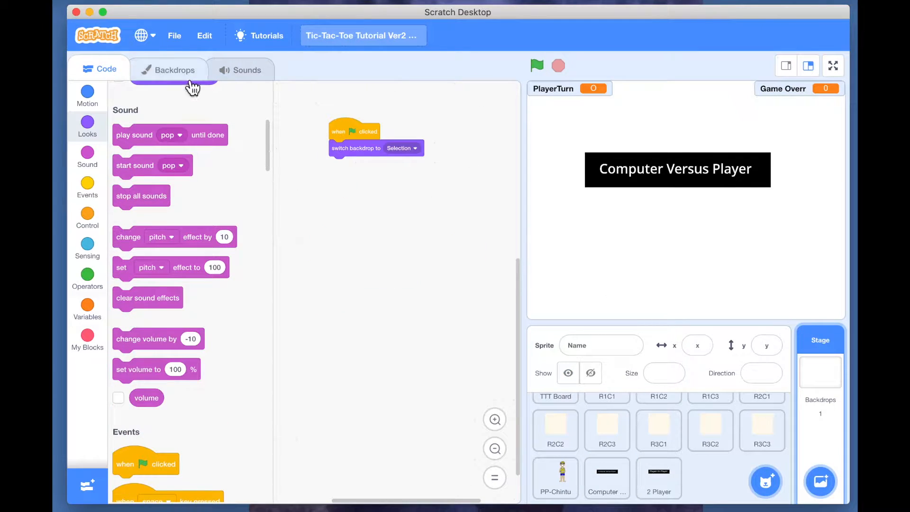
click(168, 70)
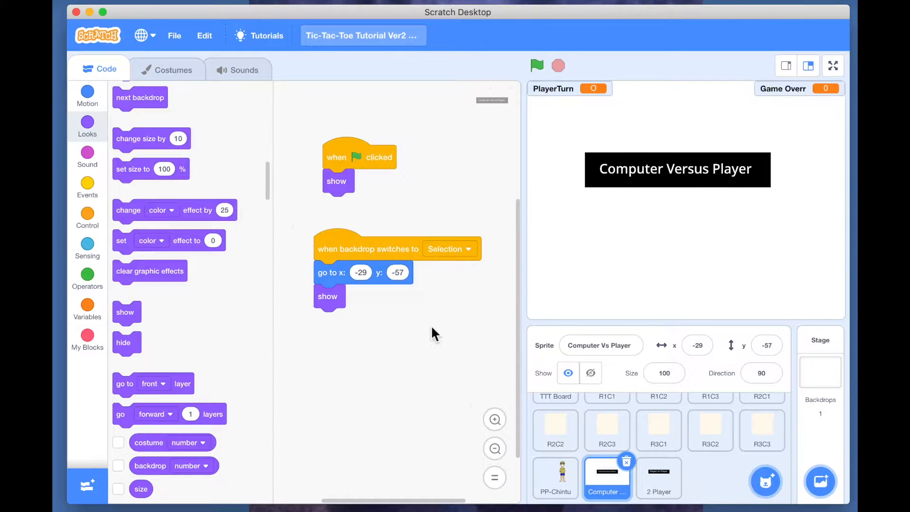
mouse_move(516, 188)
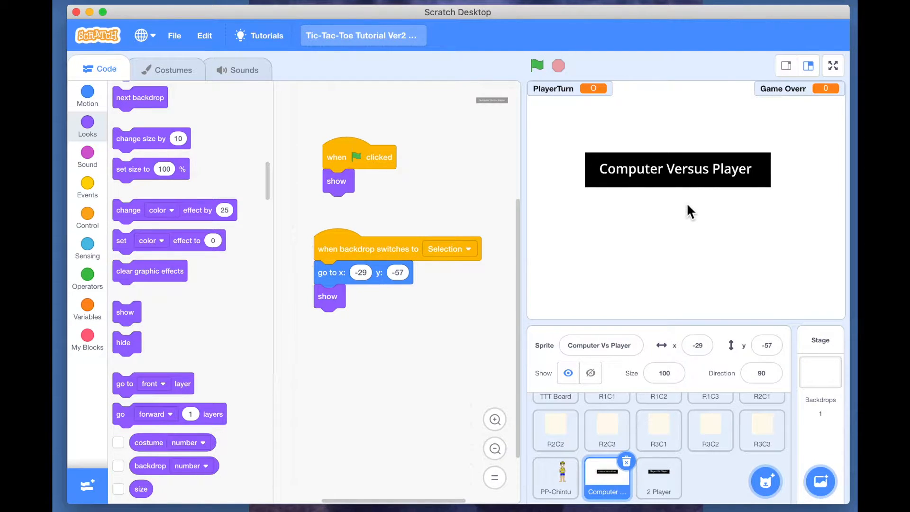
mouse_move(404, 421)
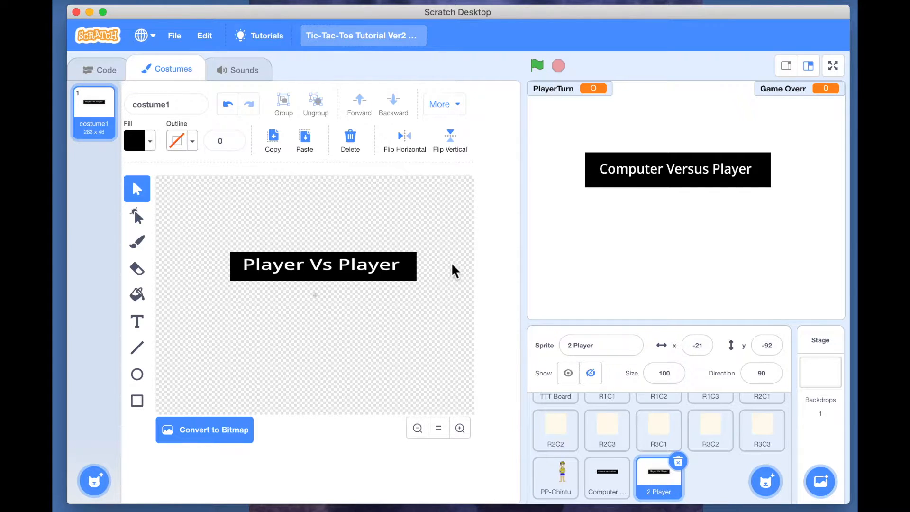
mouse_move(366, 304)
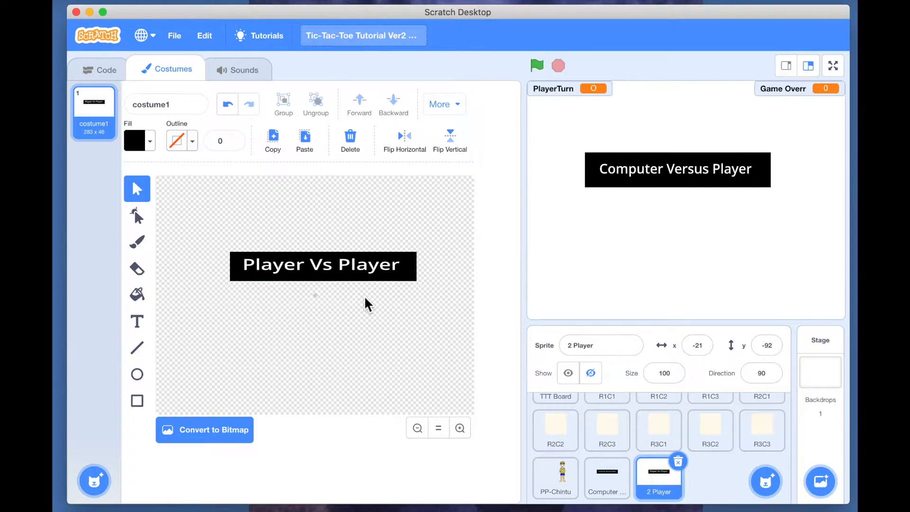
Move the Player Vs Player label lower and update its 'go to' block to -21, -99.
click(106, 70)
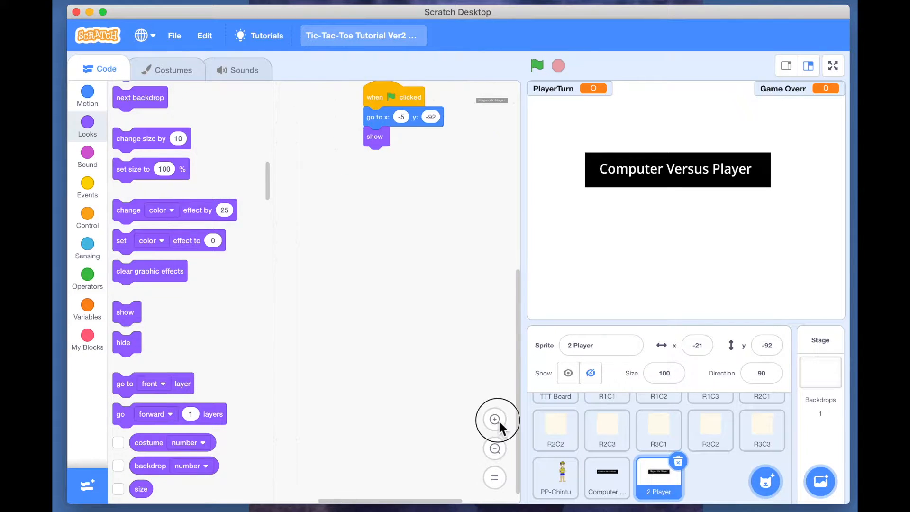
drag(393, 96, 326, 133)
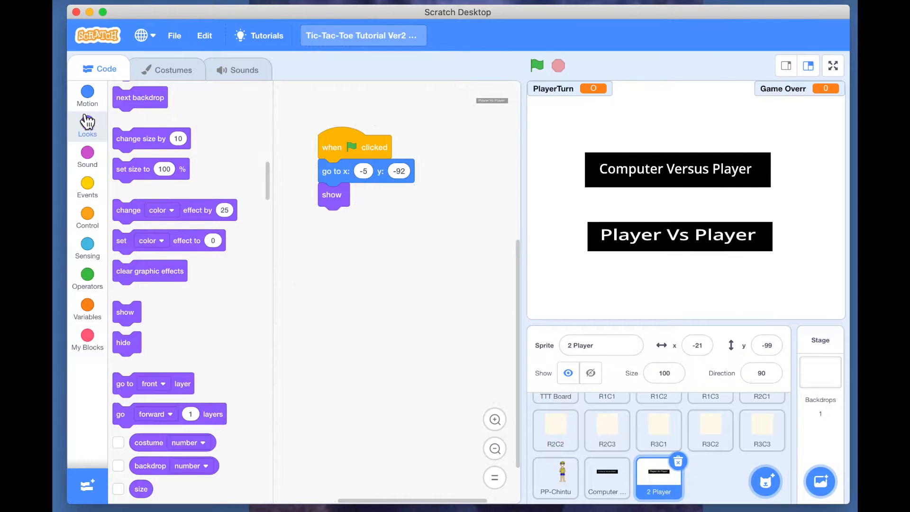
click(87, 93)
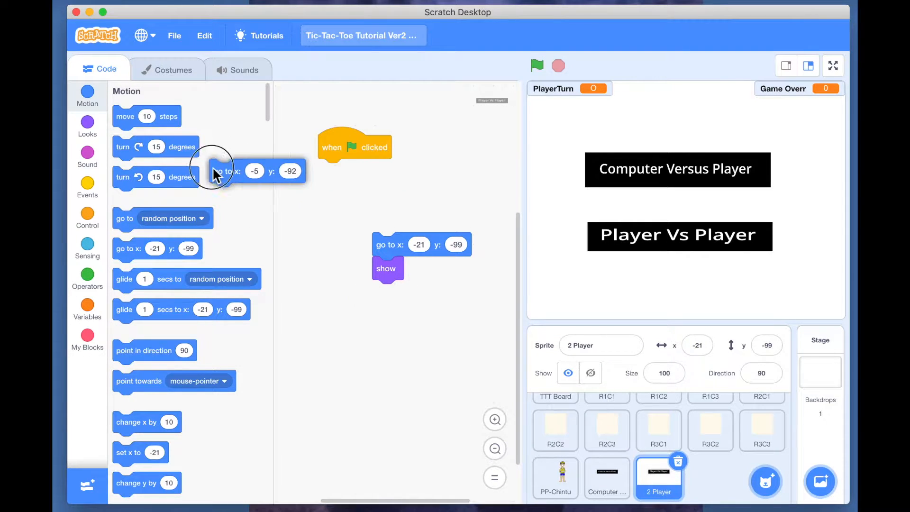
drag(388, 244, 330, 172)
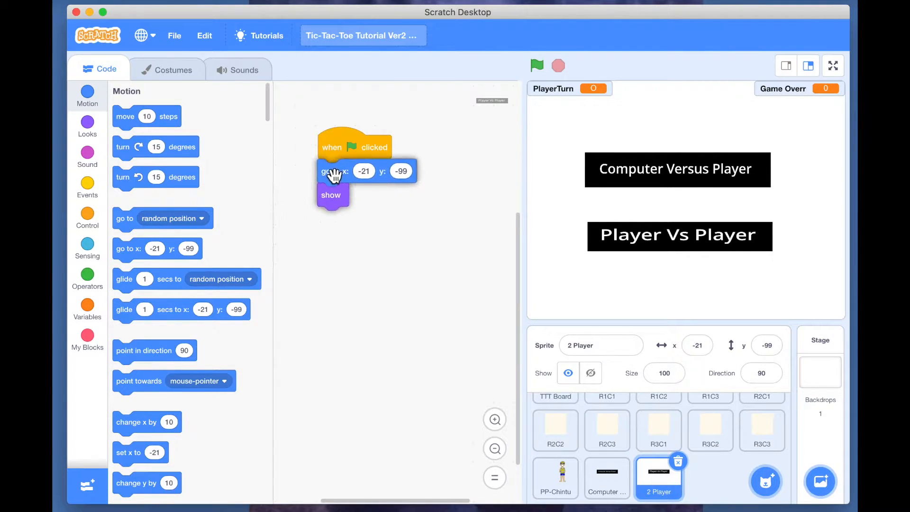
mouse_move(458, 98)
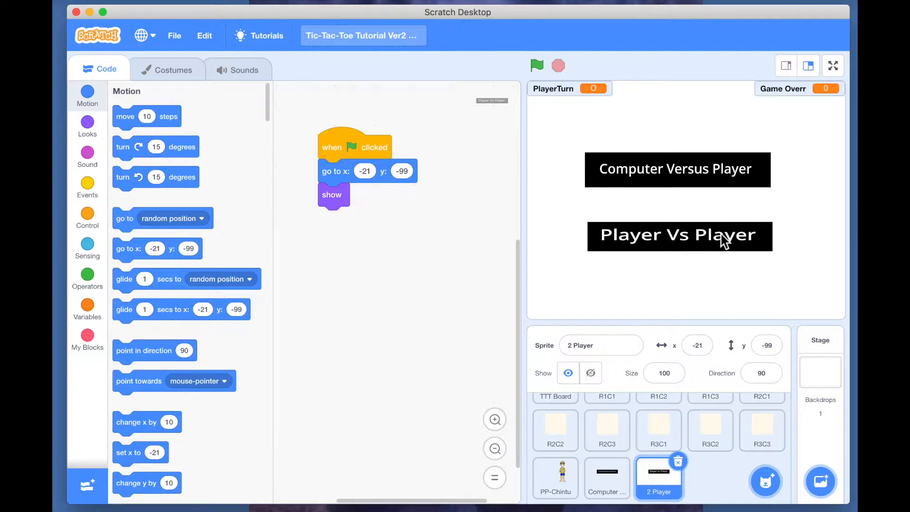
click(832, 65)
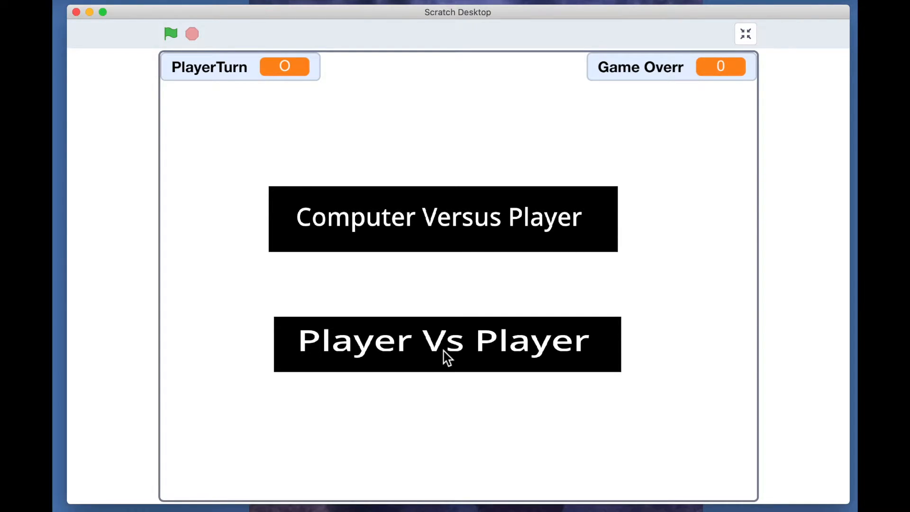
mouse_move(473, 331)
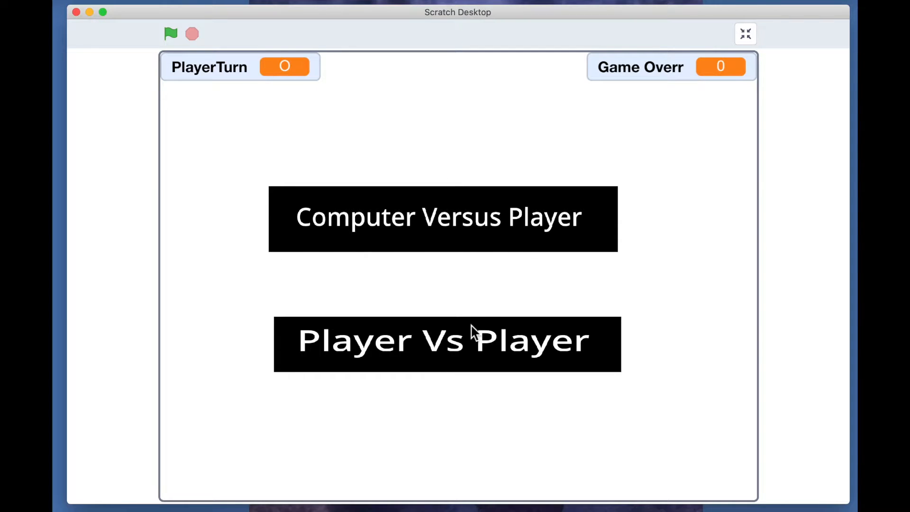
mouse_move(762, 371)
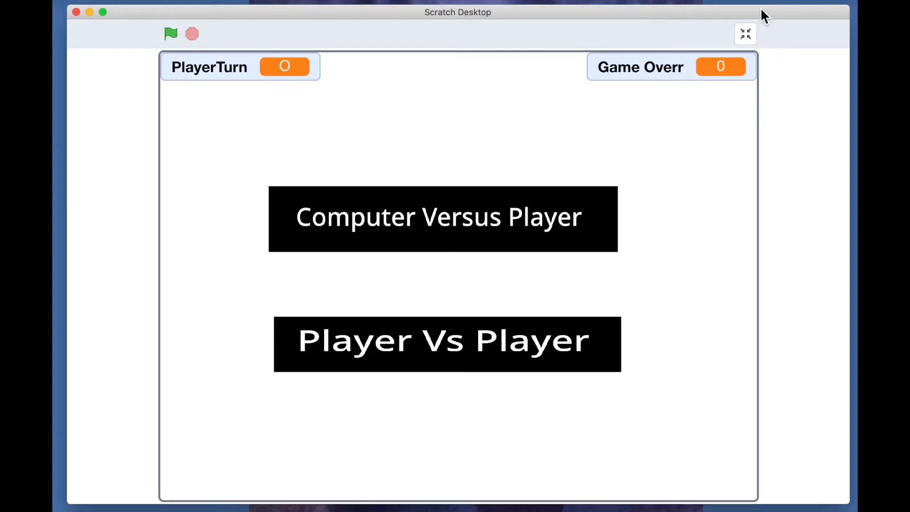
click(745, 33)
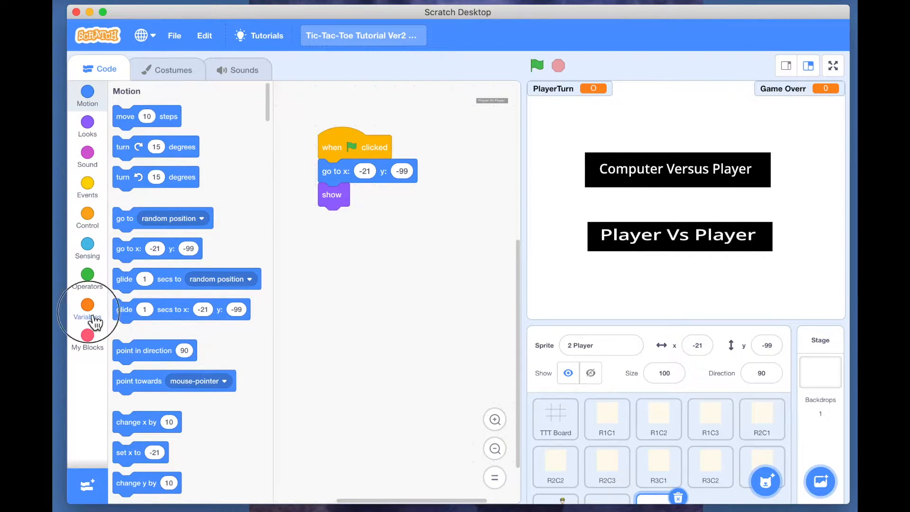
Make a 'For all sprites' variable named GameMode.
click(88, 305)
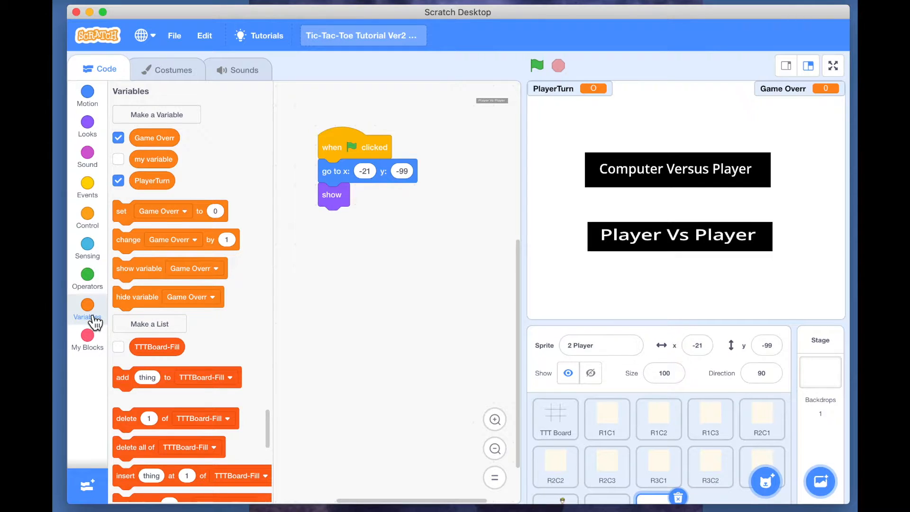
click(155, 114)
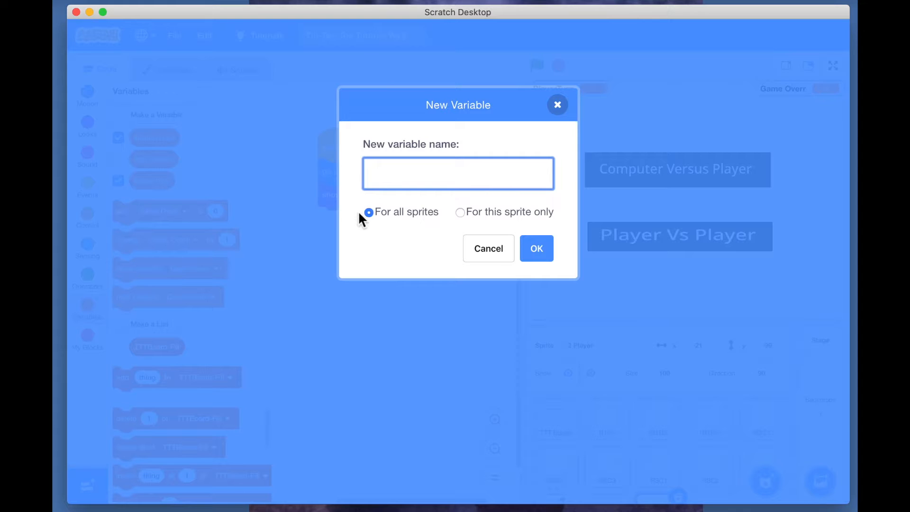
click(457, 173)
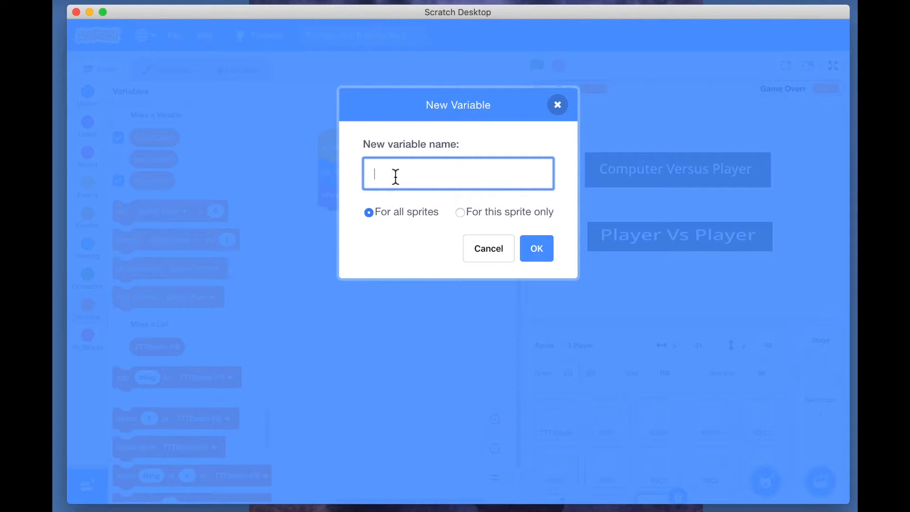
text(GameMode)
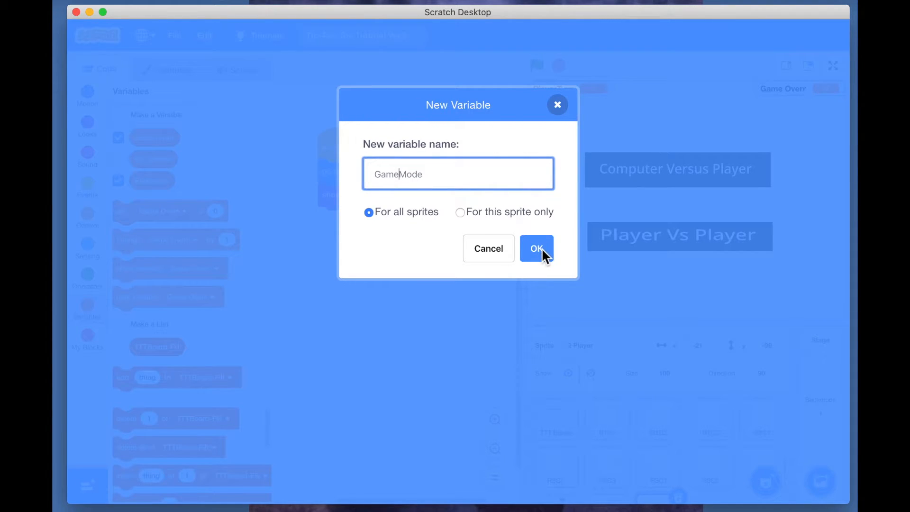
click(535, 248)
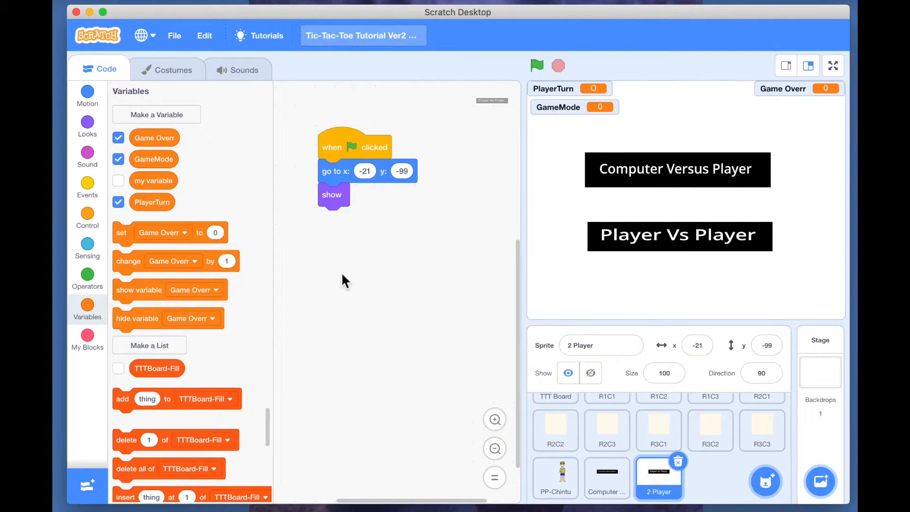
mouse_move(399, 277)
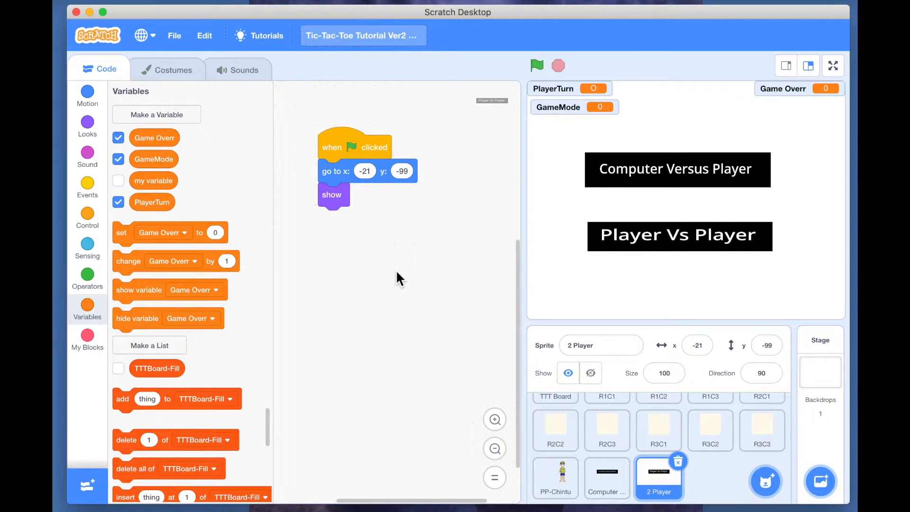
Give the 2 Player sprite a 'when this sprite clicked' script setting GameMode to P2P.
click(87, 186)
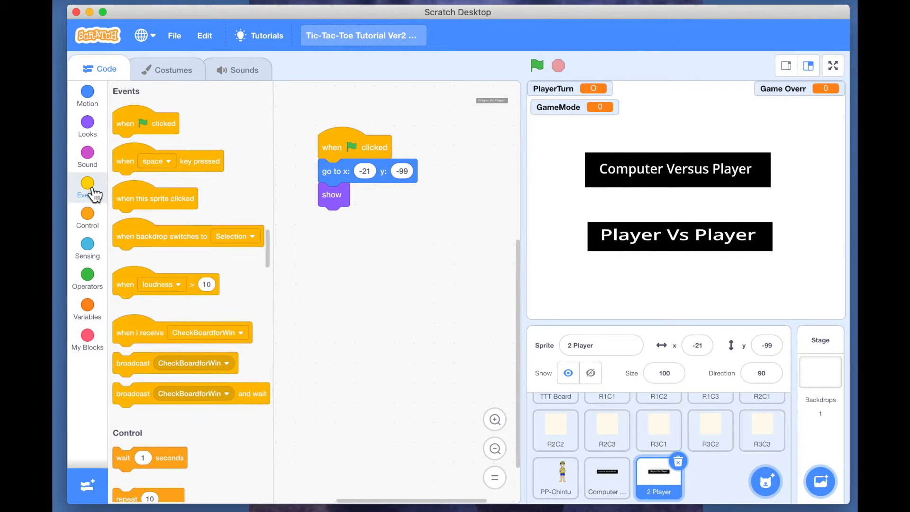
drag(155, 198, 352, 264)
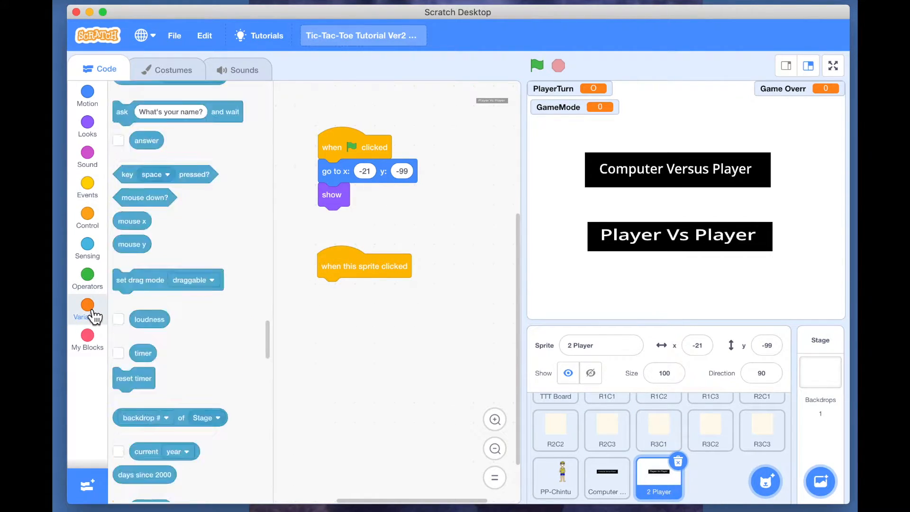
click(87, 305)
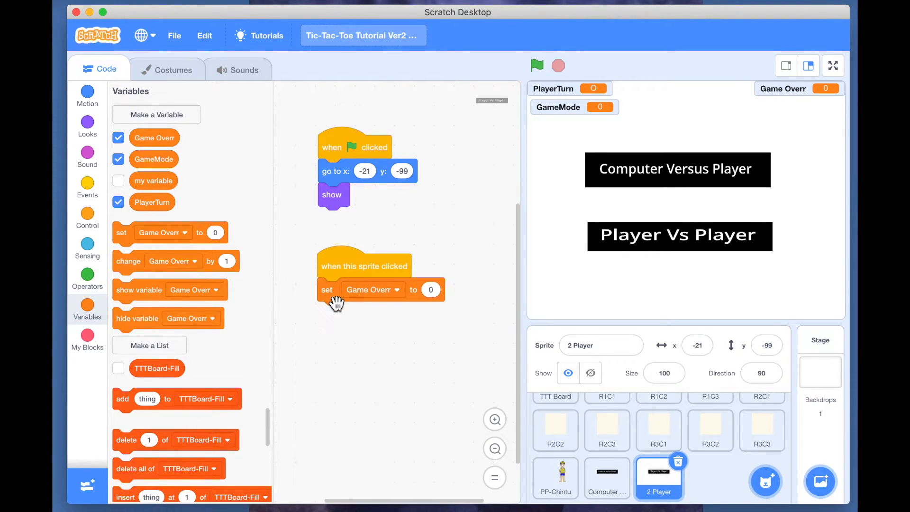
click(372, 289)
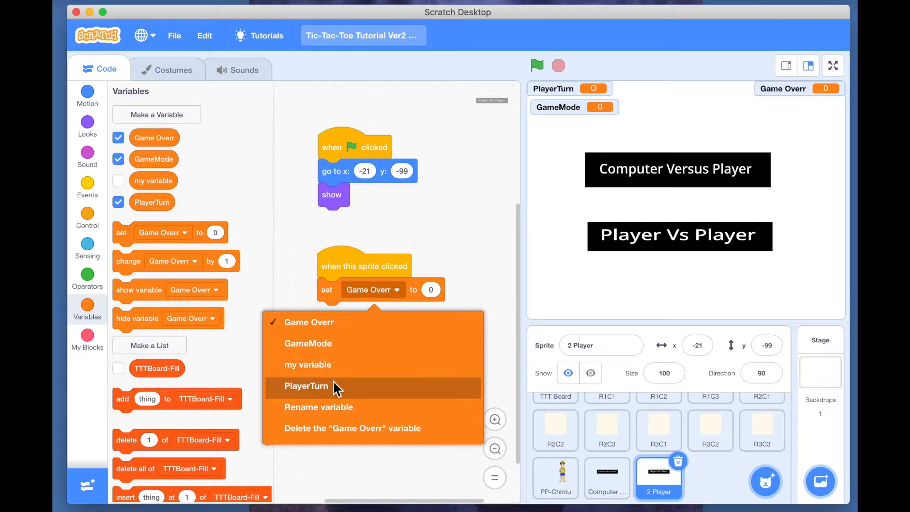
click(308, 343)
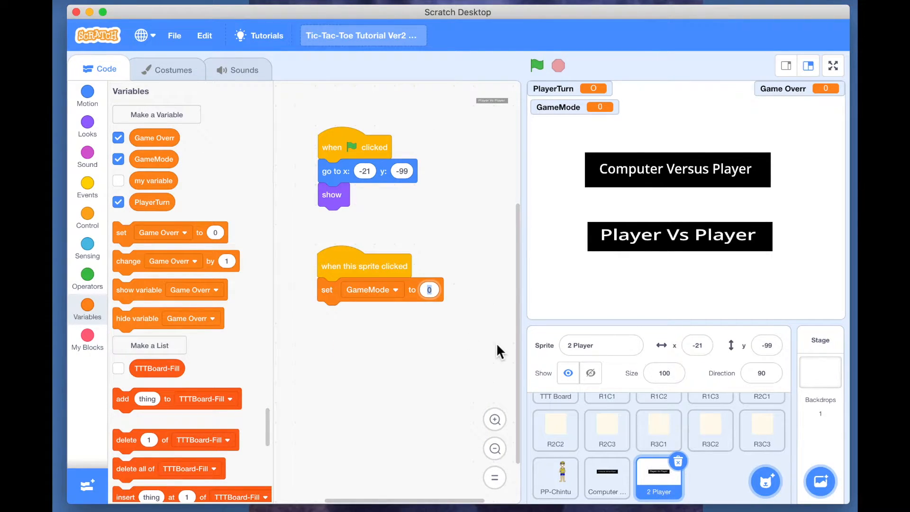
text(P2P)
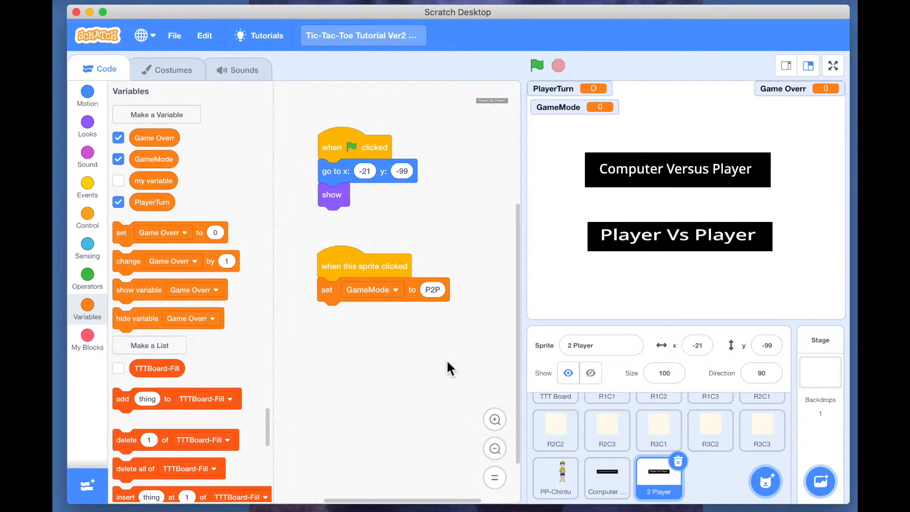
mouse_move(473, 373)
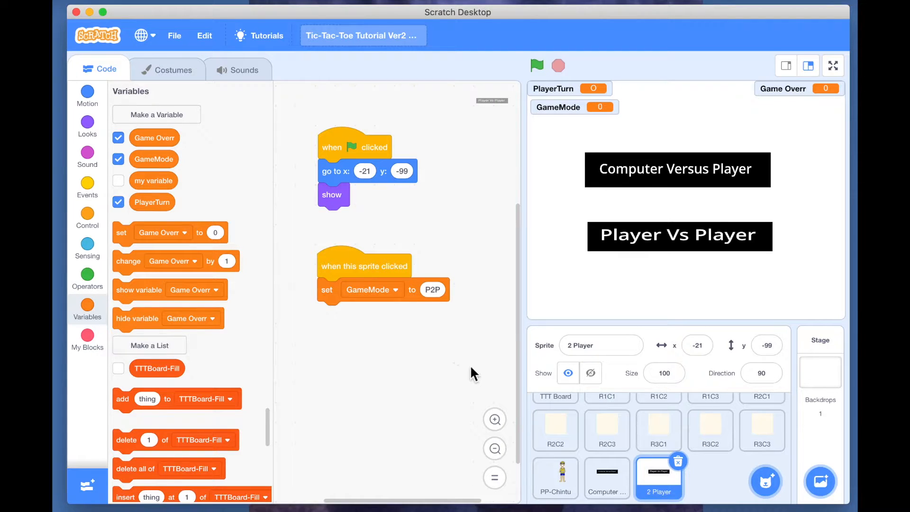
click(607, 476)
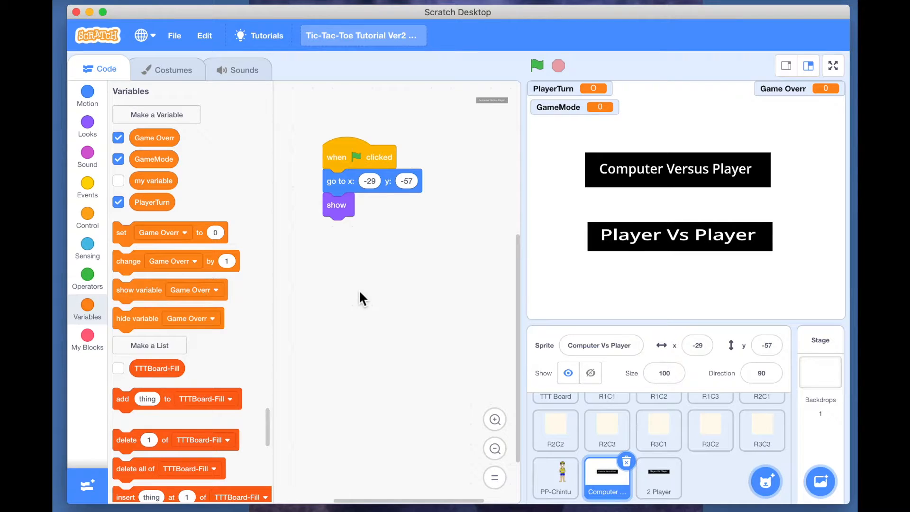
mouse_move(87, 213)
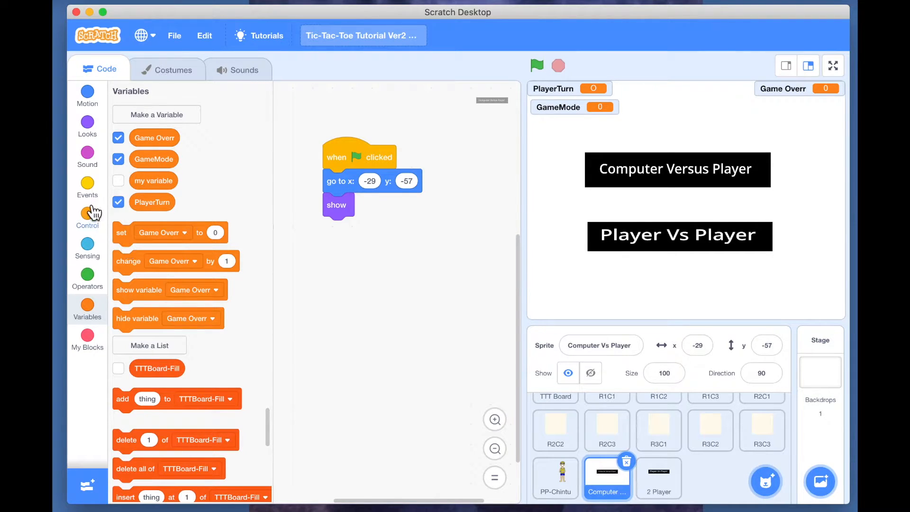
Add a 'when this sprite clicked' script setting GameMode to C2P, checking the P2P version.
click(87, 186)
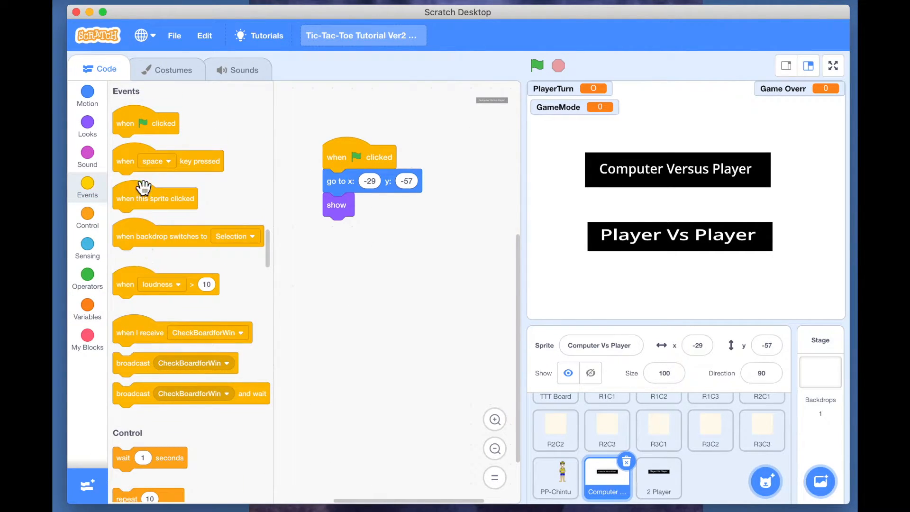
drag(156, 198, 367, 268)
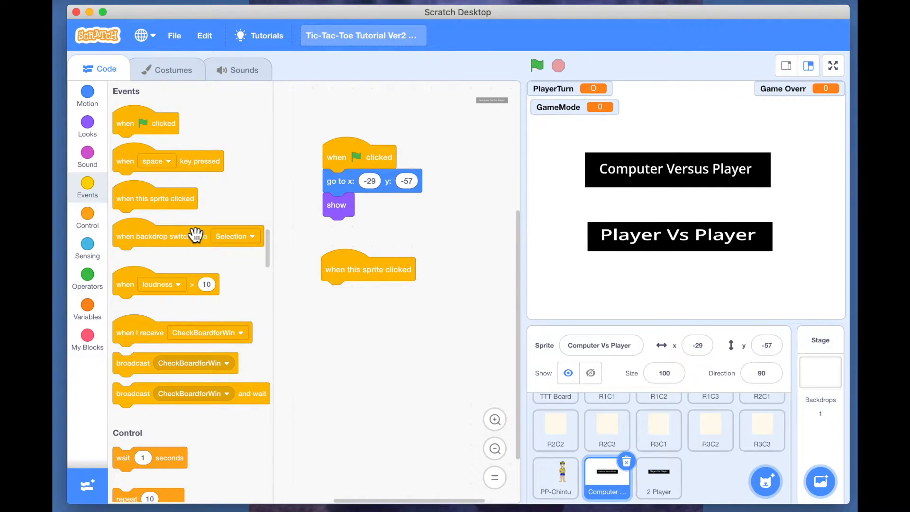
click(86, 305)
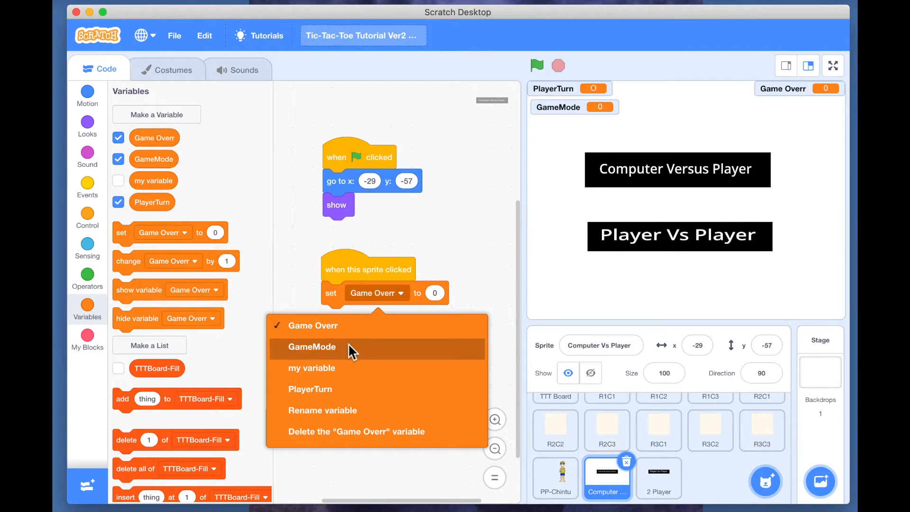
click(310, 346)
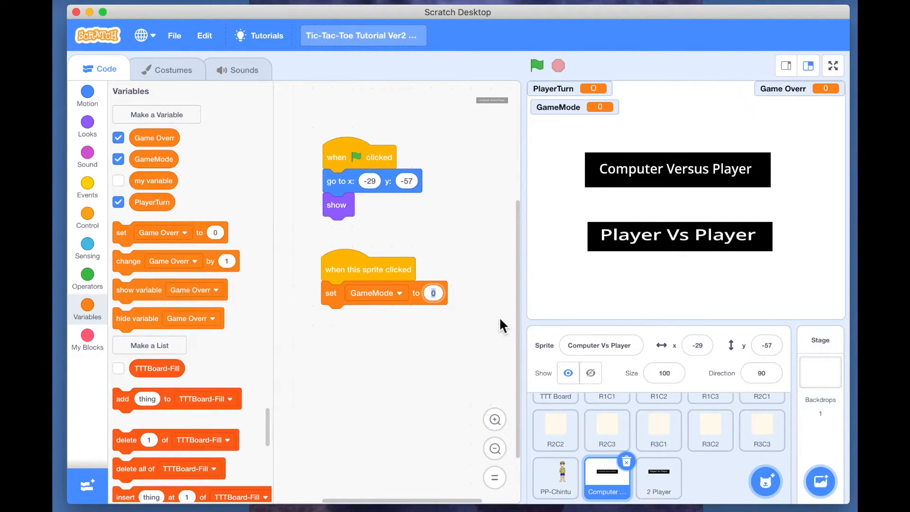
text(Cv)
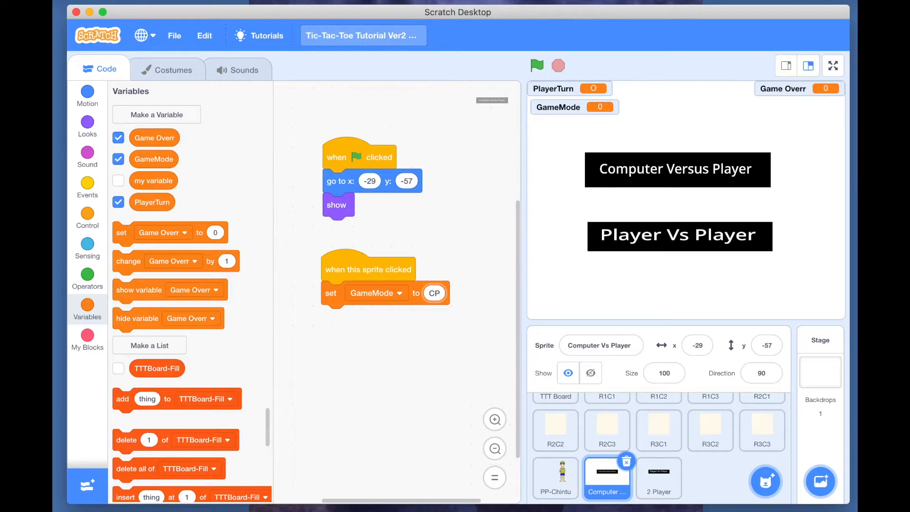
click(659, 476)
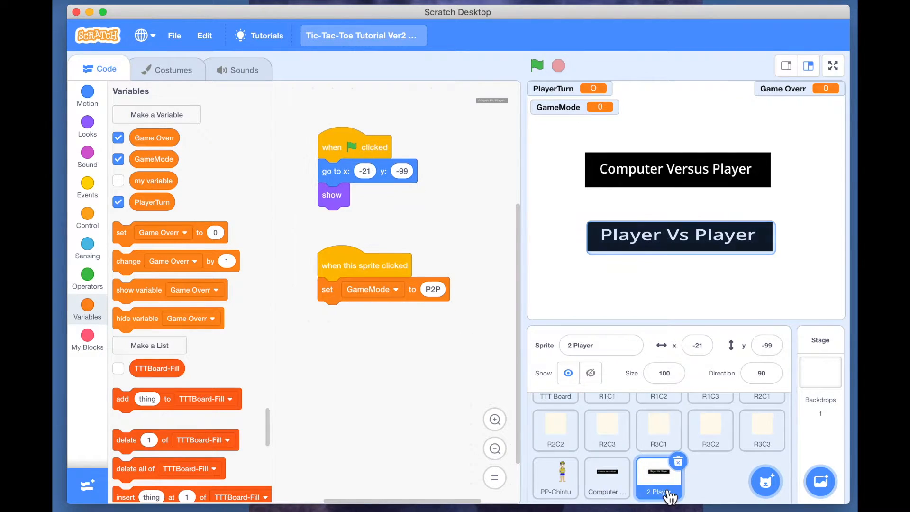
click(606, 477)
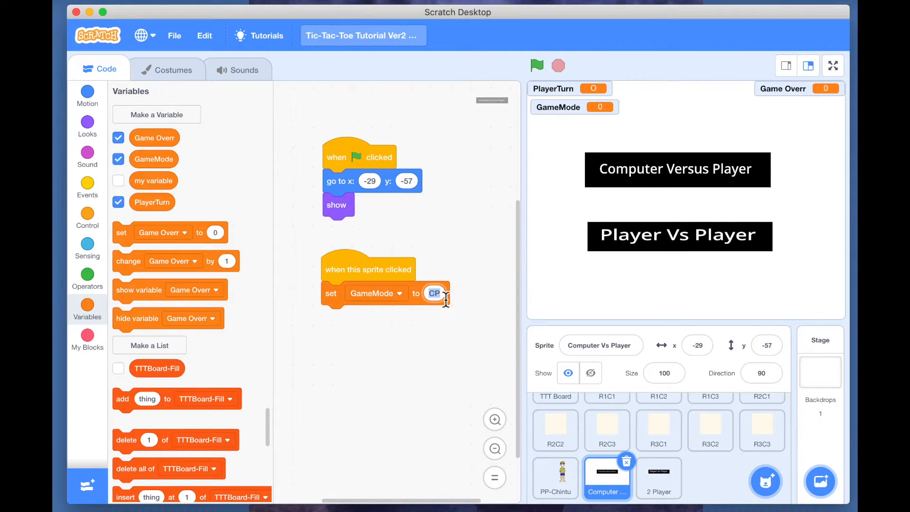
text(2P)
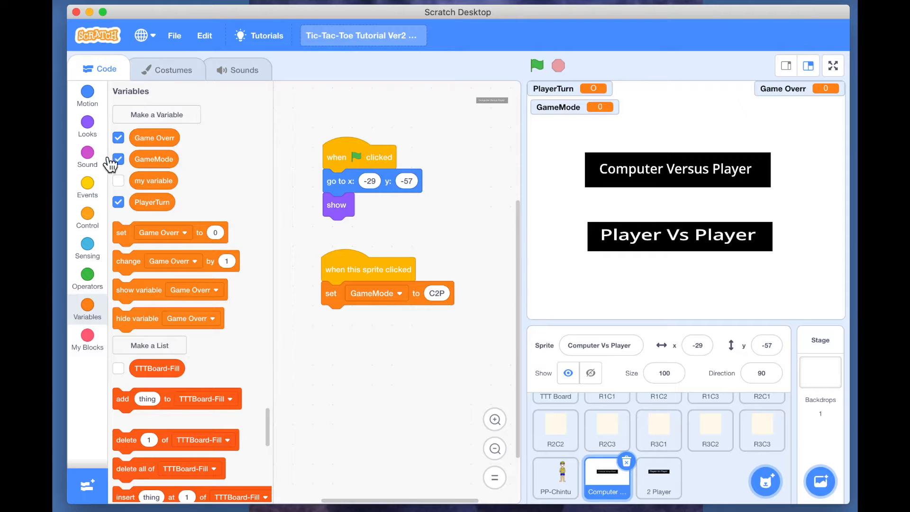
Append hide and a broadcast of the new StartGame message to the click script.
click(88, 122)
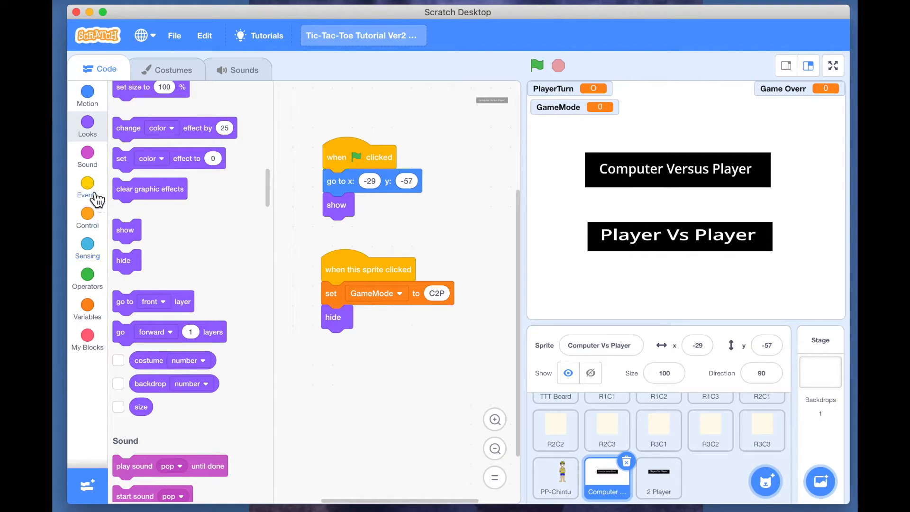
click(88, 185)
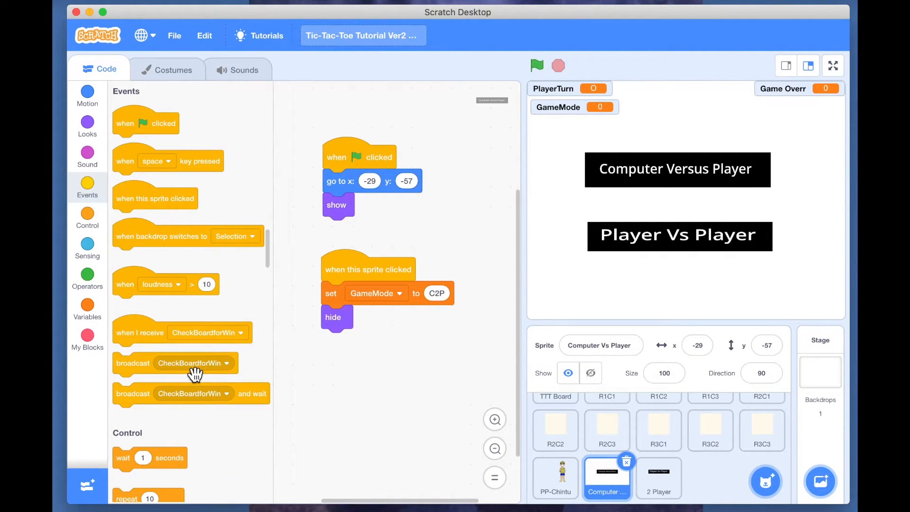
text(StartGame)
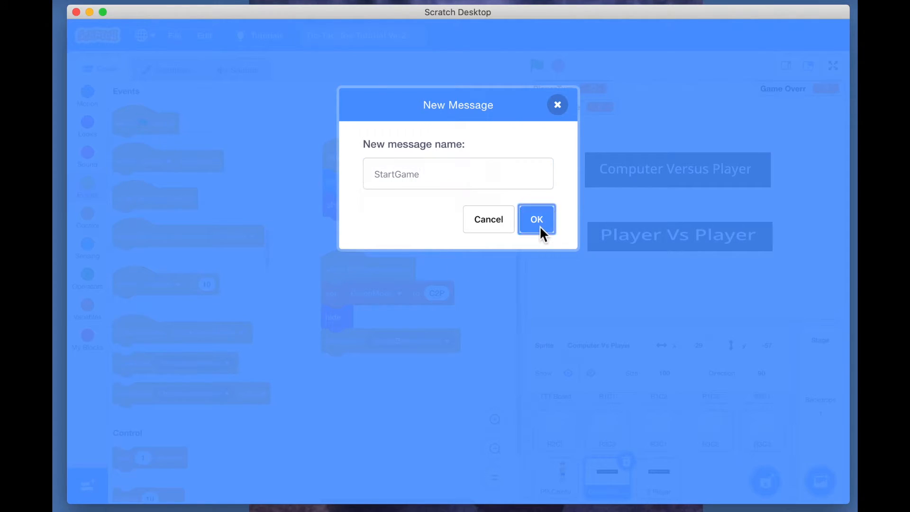
click(536, 219)
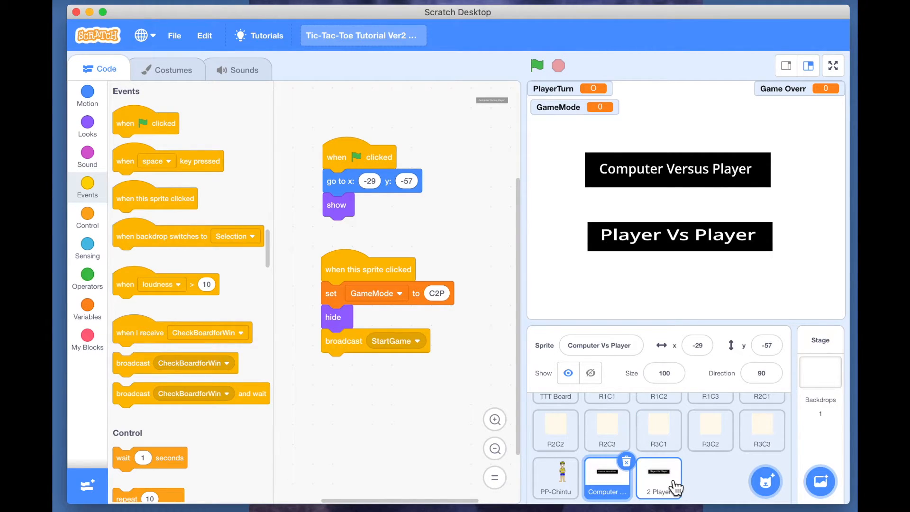
click(658, 476)
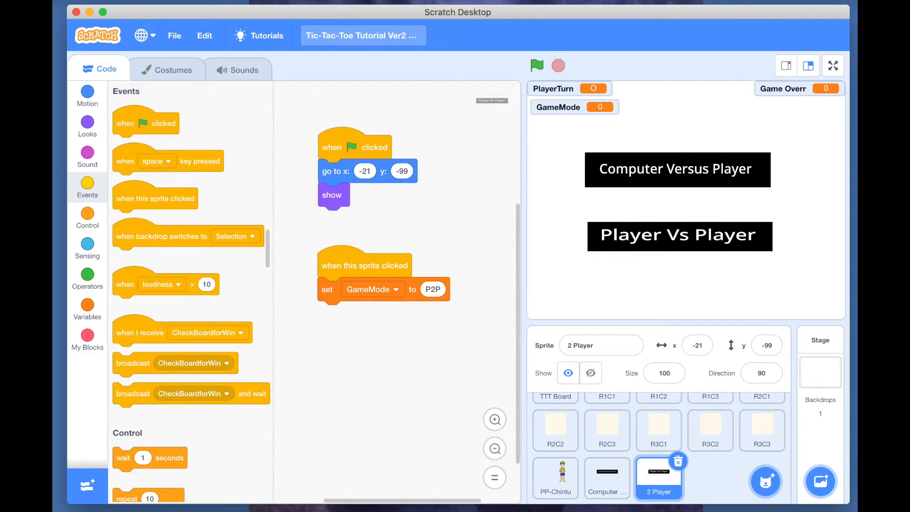
mouse_move(117, 213)
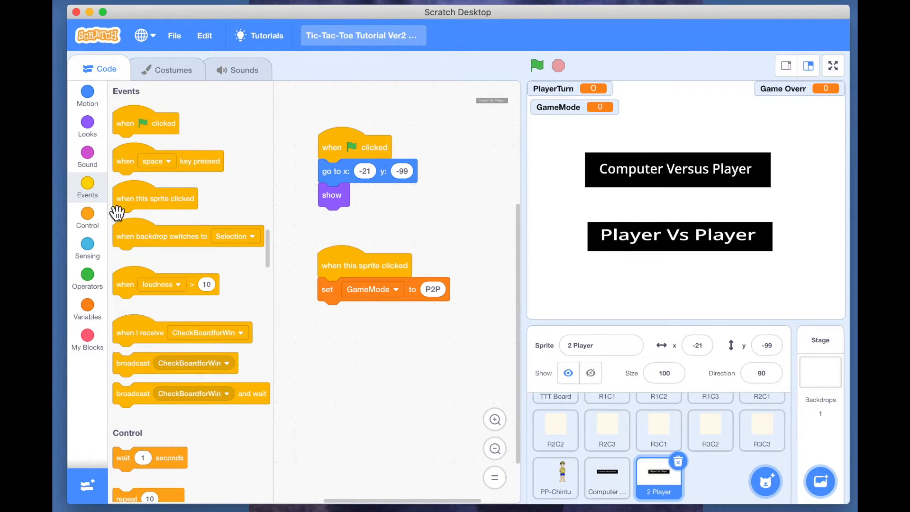
Switch the 2 Player label's broadcast from CheckBoardforWin to StartGame.
click(86, 125)
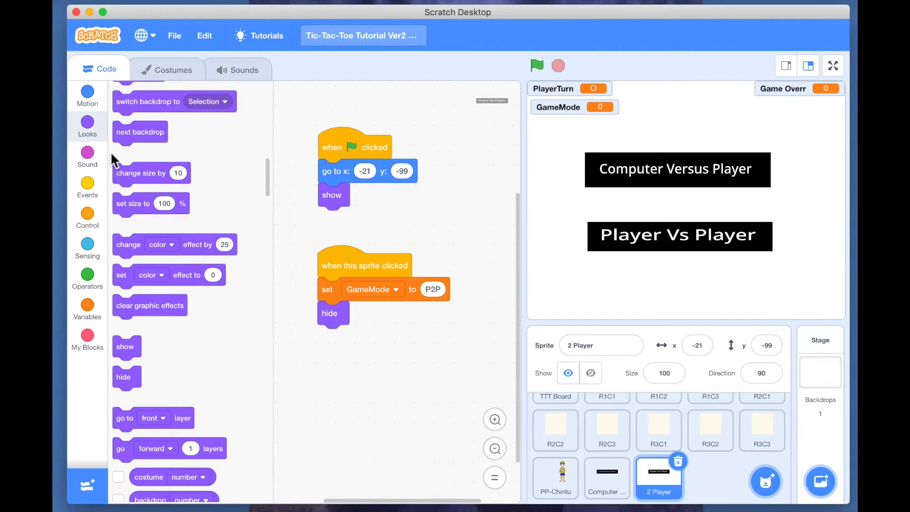
click(87, 186)
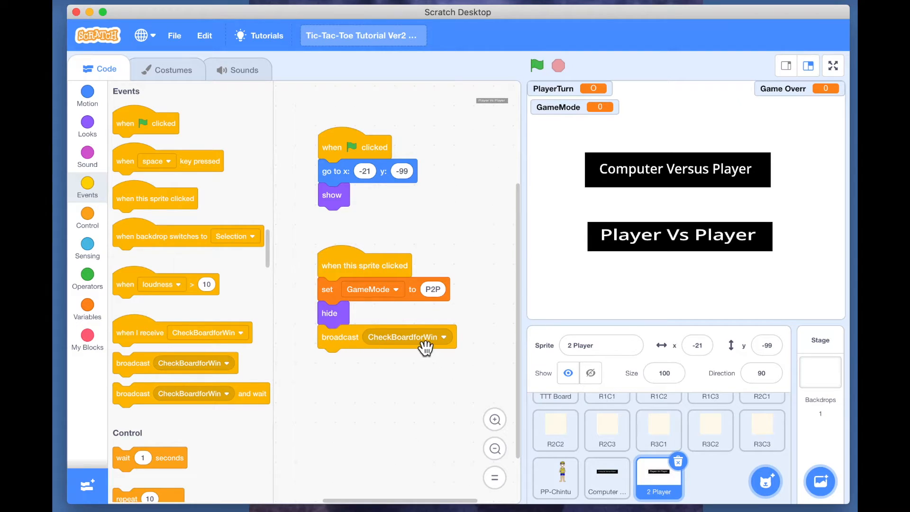
click(444, 336)
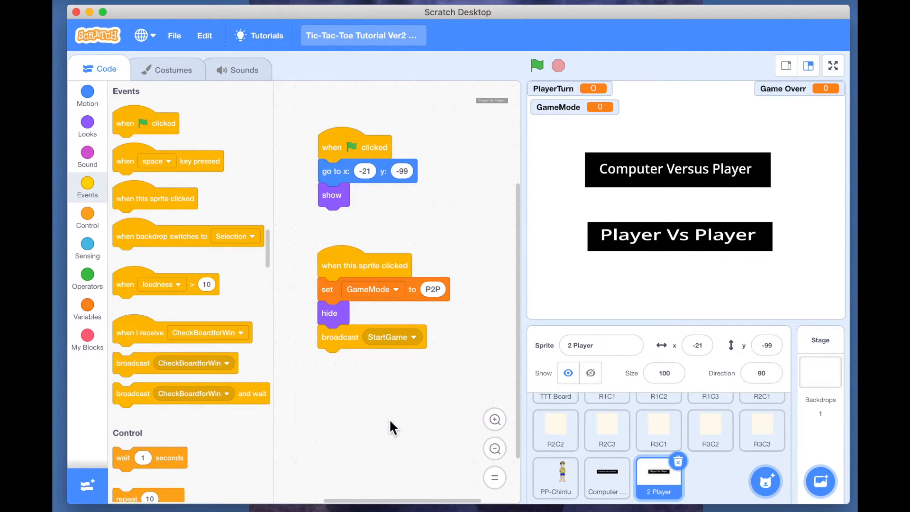
click(554, 418)
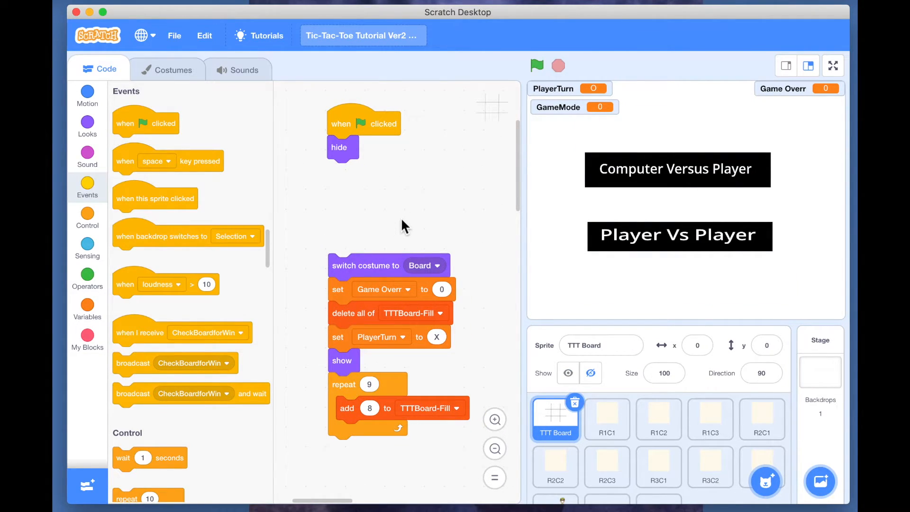
mouse_move(284, 203)
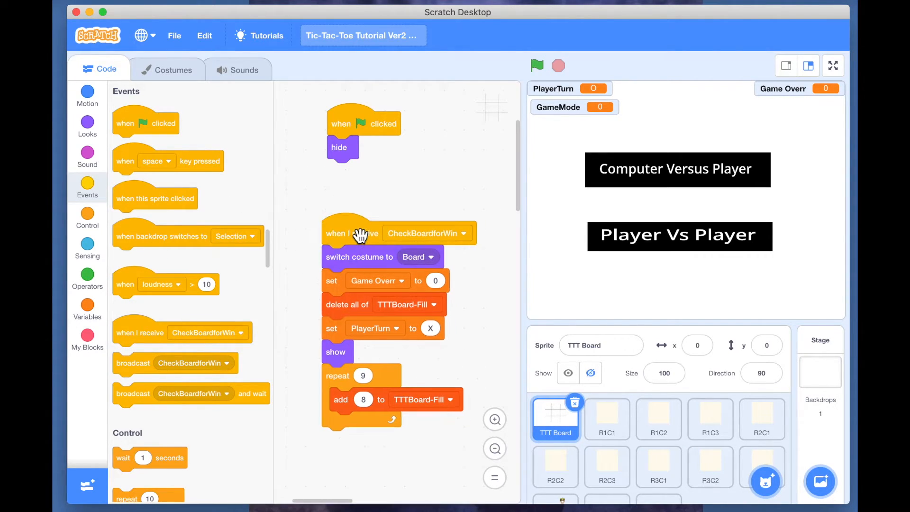
Set the TTT Board setup script's 'when I receive' hat to StartGame.
click(462, 232)
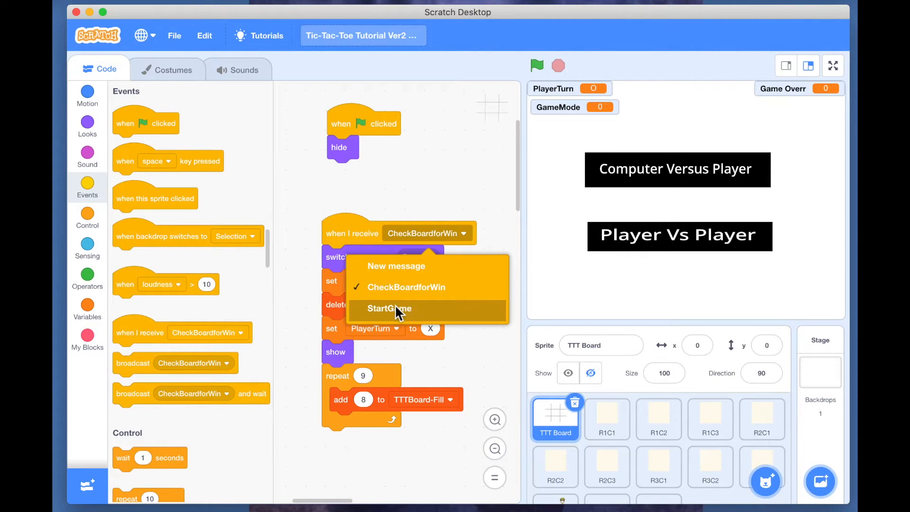
click(388, 308)
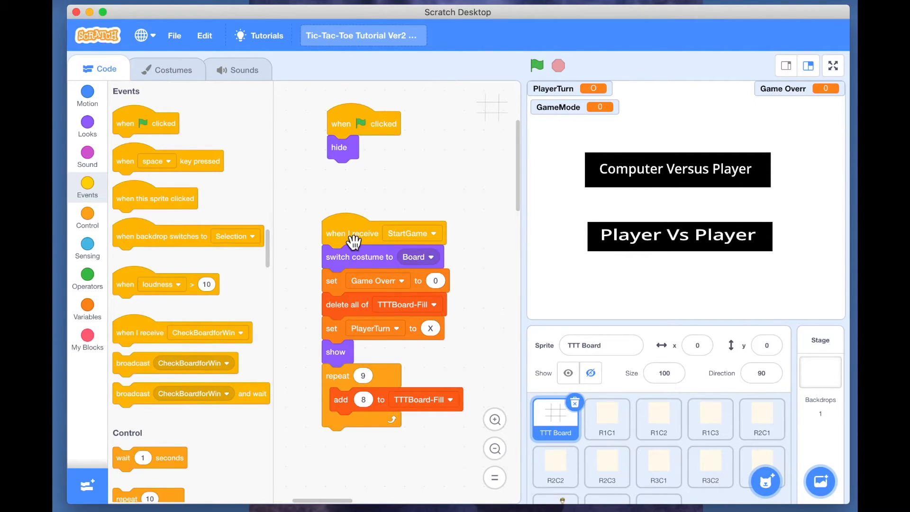
click(607, 418)
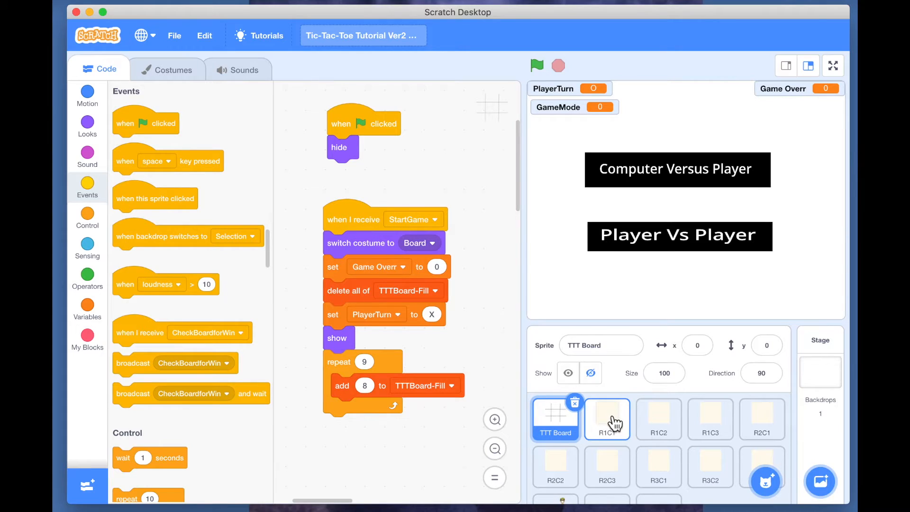
Trigger R1C1's reset script on StartGame, add a show block, and preview full-screen.
click(607, 419)
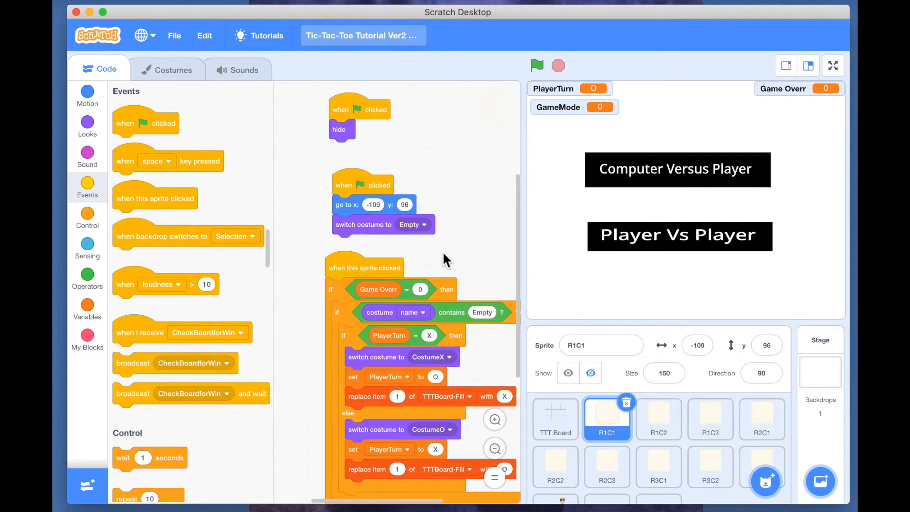
mouse_move(245, 262)
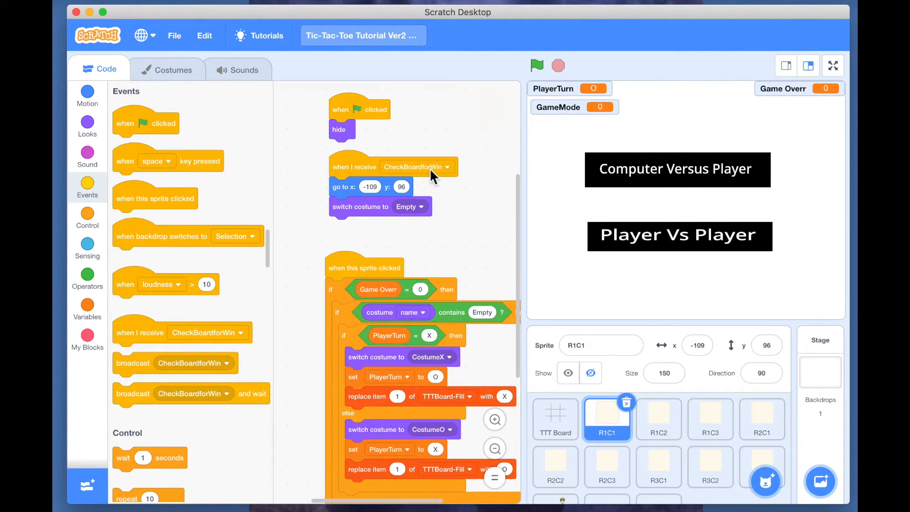
click(417, 166)
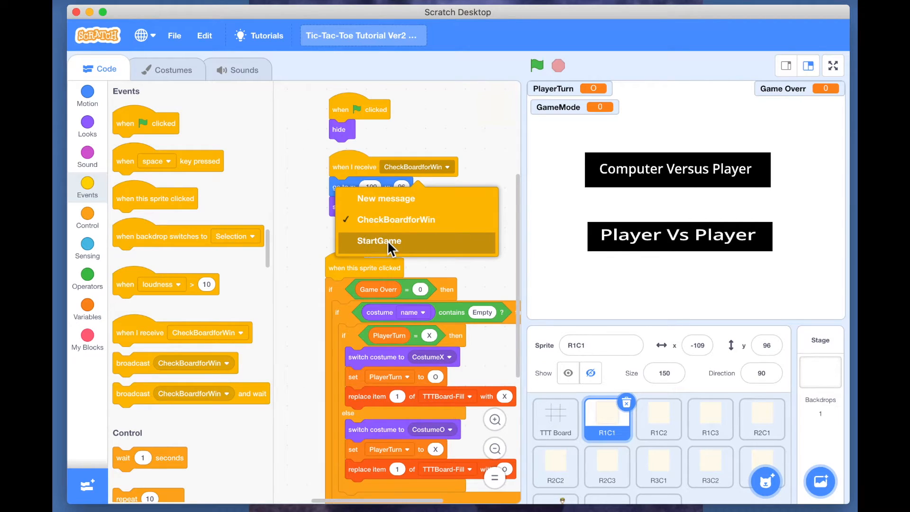
click(378, 241)
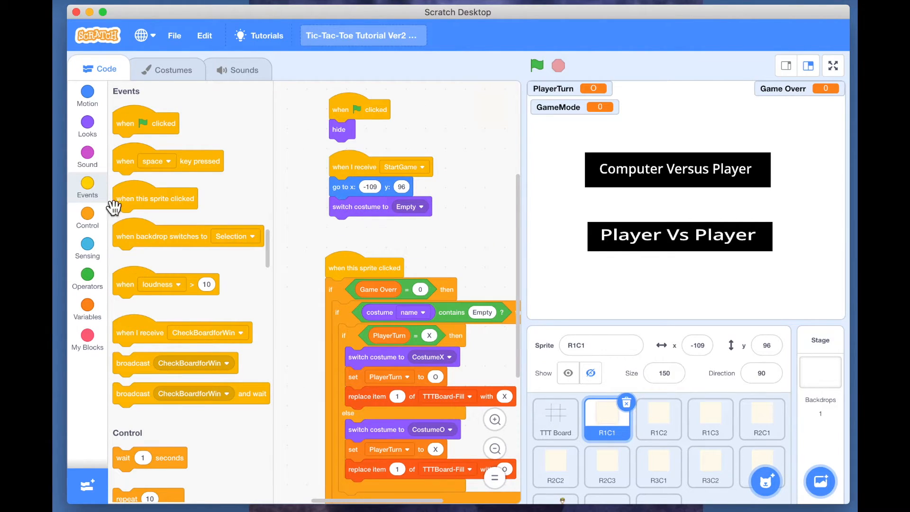
click(87, 126)
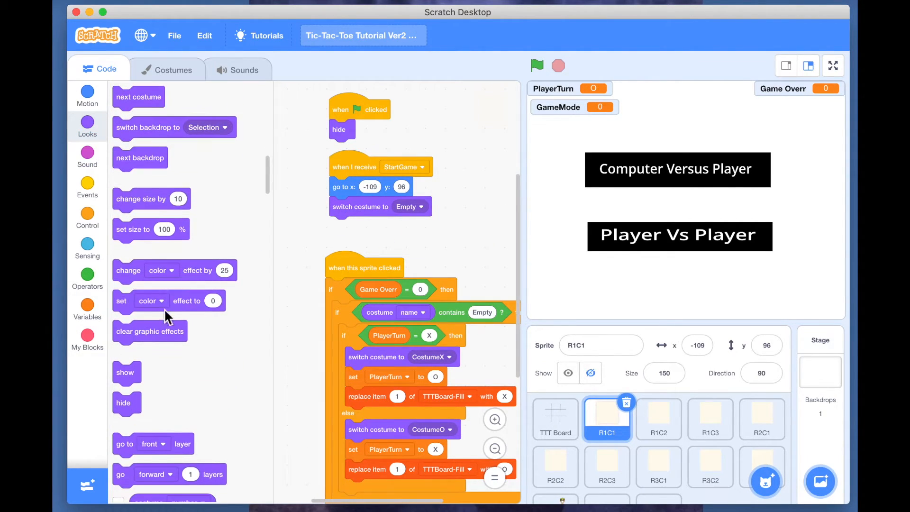
drag(125, 372, 341, 227)
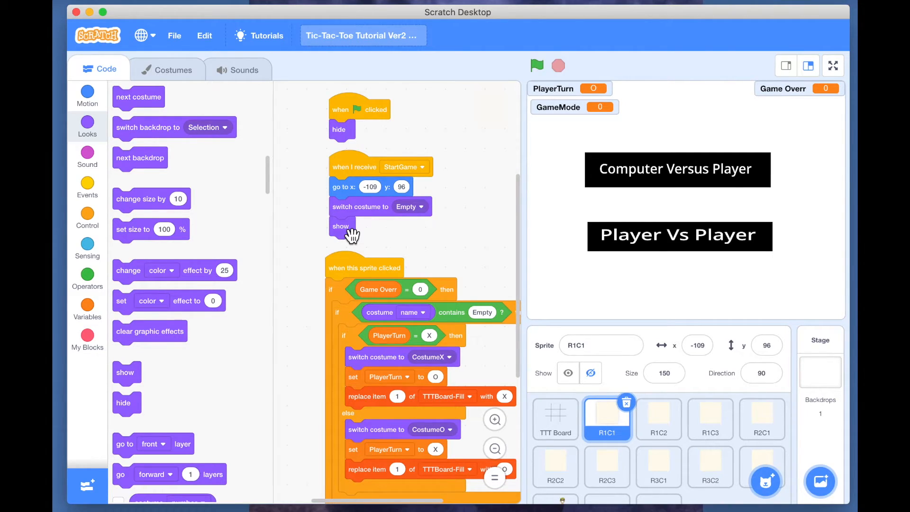
click(832, 65)
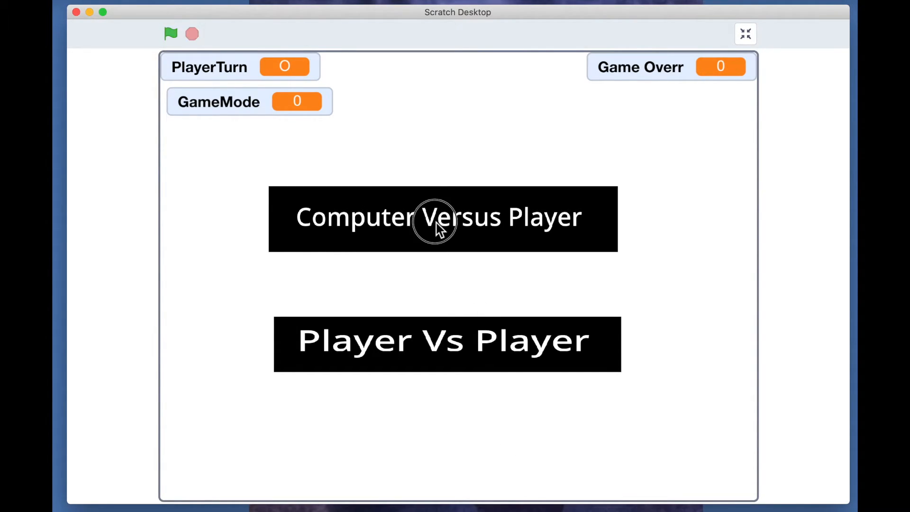
In full screen, pick Computer Versus Player to show the board with GameMode C2P, then exit.
click(442, 218)
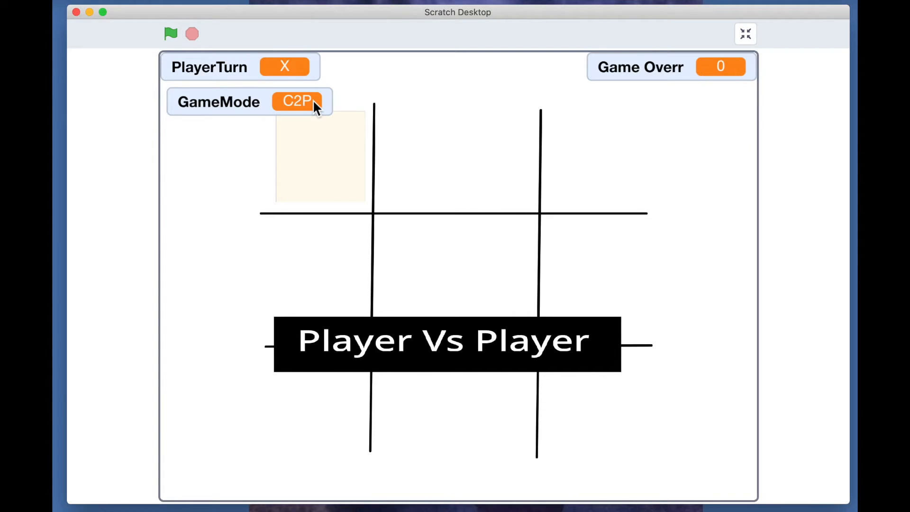
mouse_move(341, 176)
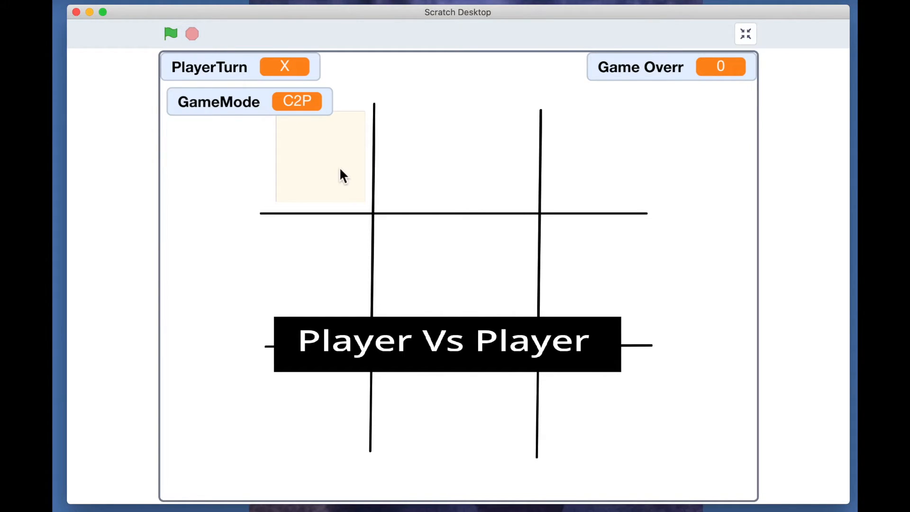
mouse_move(419, 378)
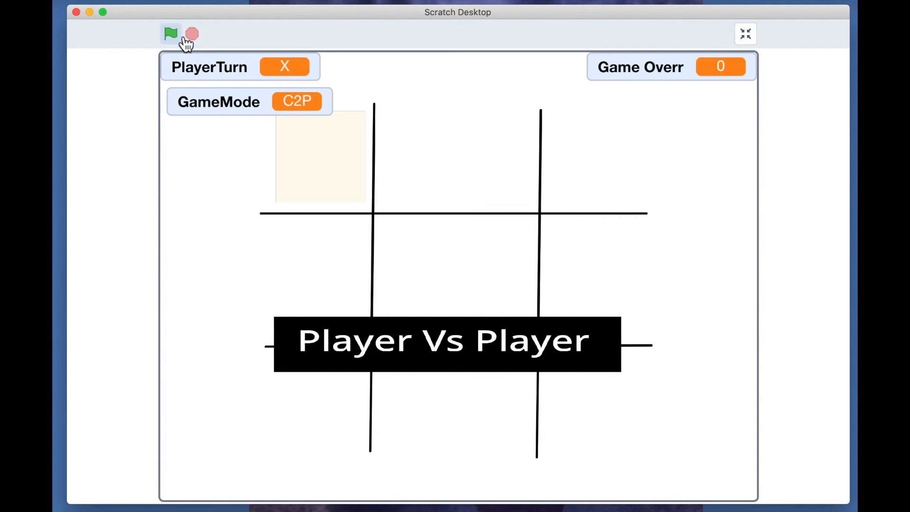
click(745, 34)
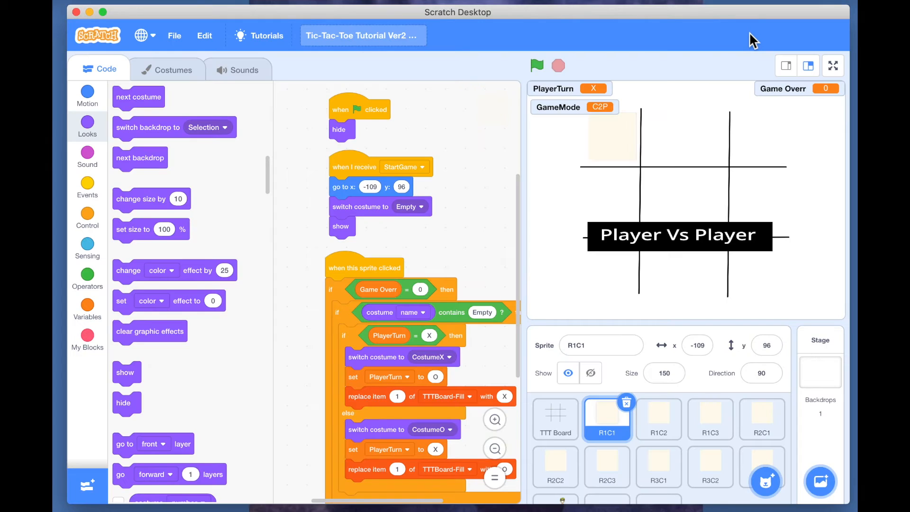
Give Computer Vs Player a 'when I receive StartGame, hide' script and copy it to 2 Player.
scroll(down, 3)
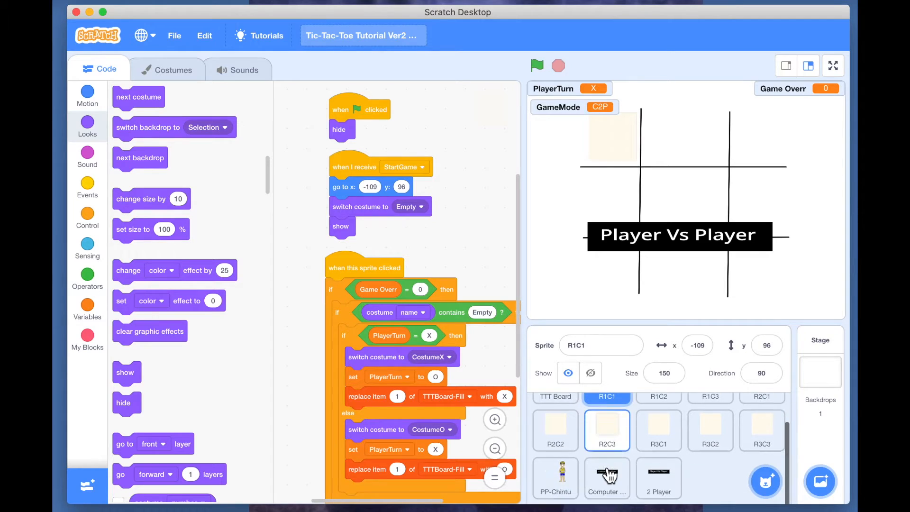
click(605, 477)
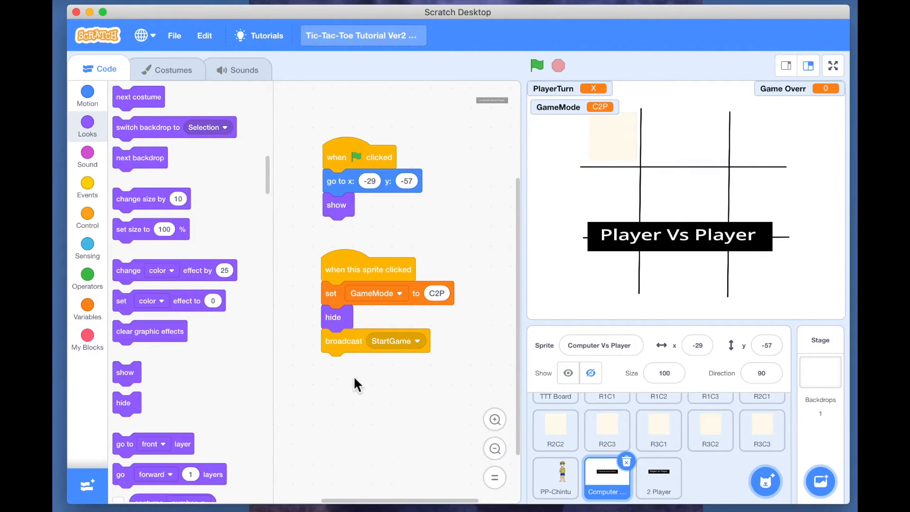
mouse_move(307, 383)
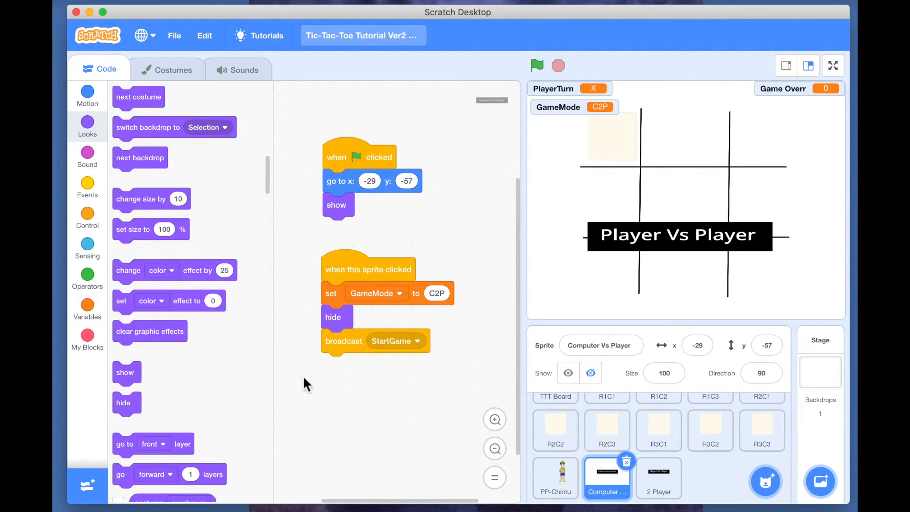
click(87, 185)
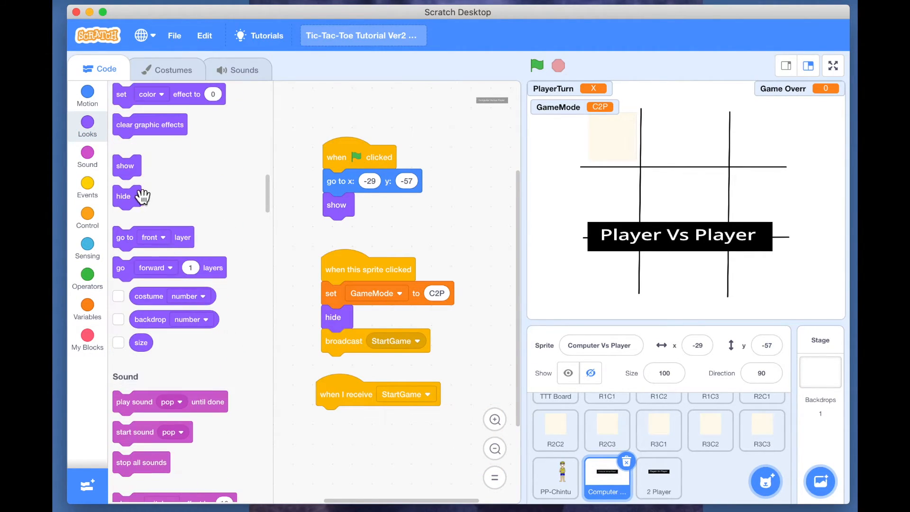
drag(122, 196, 328, 418)
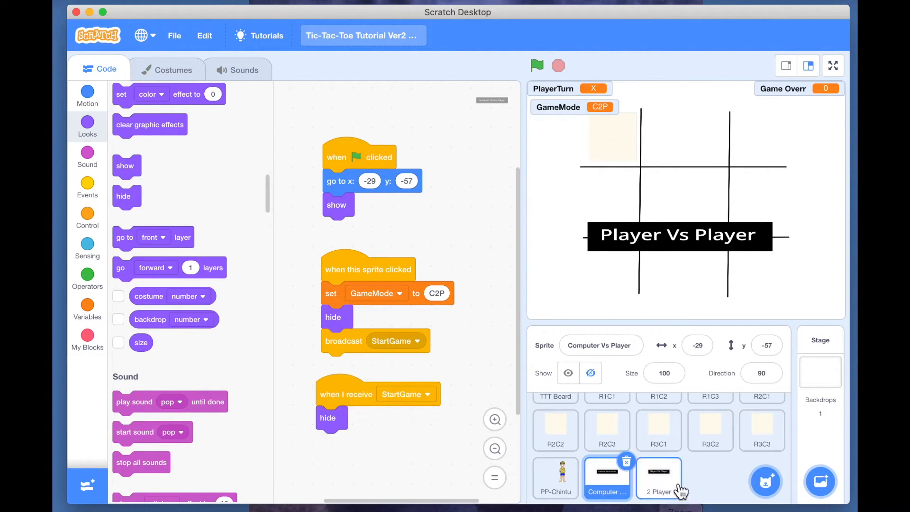
click(658, 476)
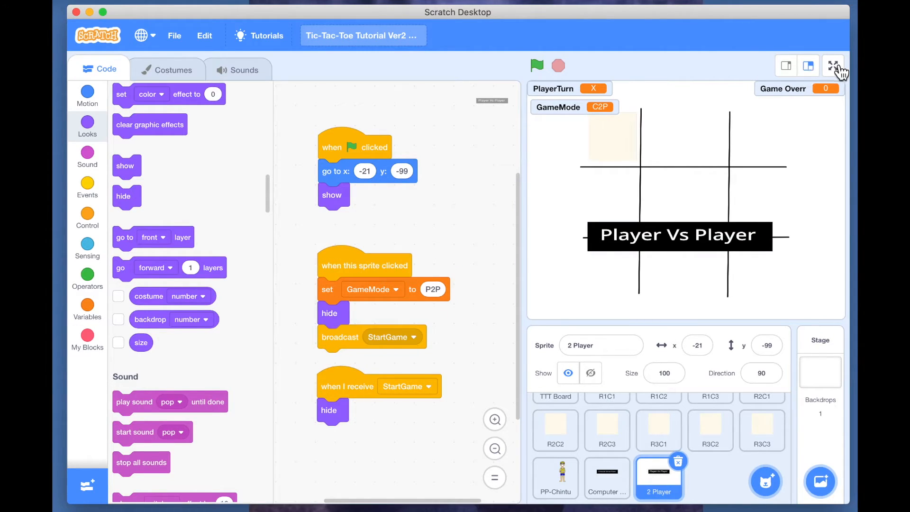
Pick Player Vs Player in full screen, check buttons hide and GameMode is P2P, then restart.
click(834, 65)
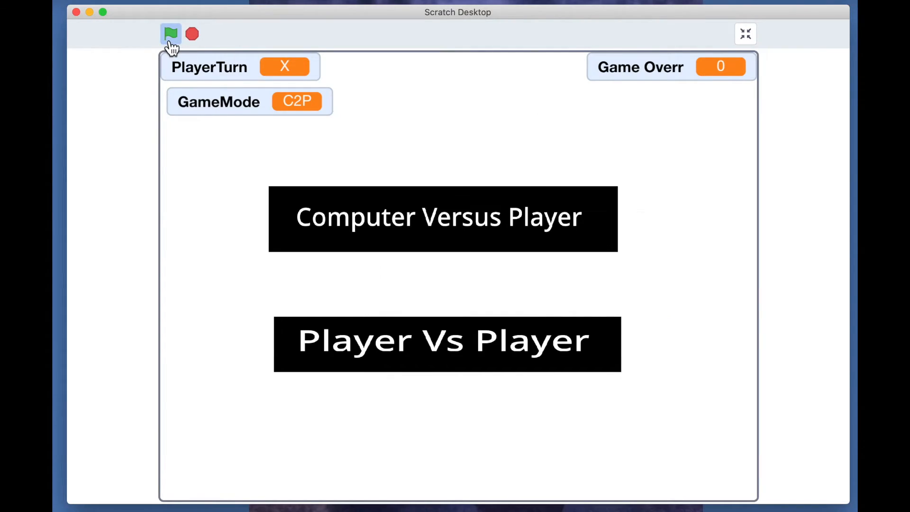
click(171, 33)
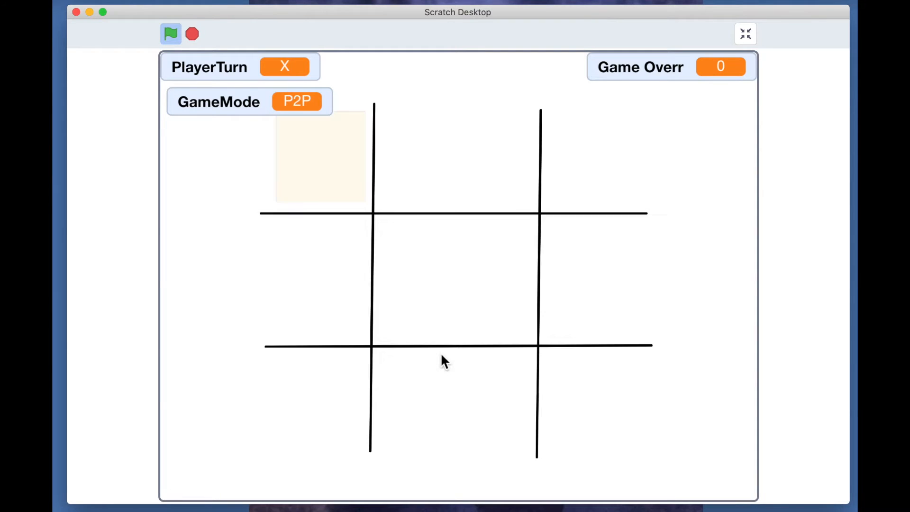
click(171, 33)
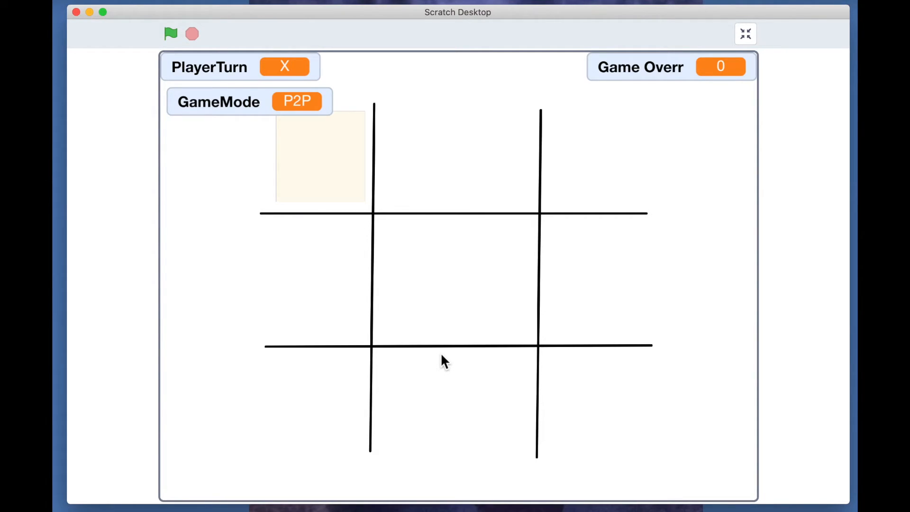
mouse_move(512, 247)
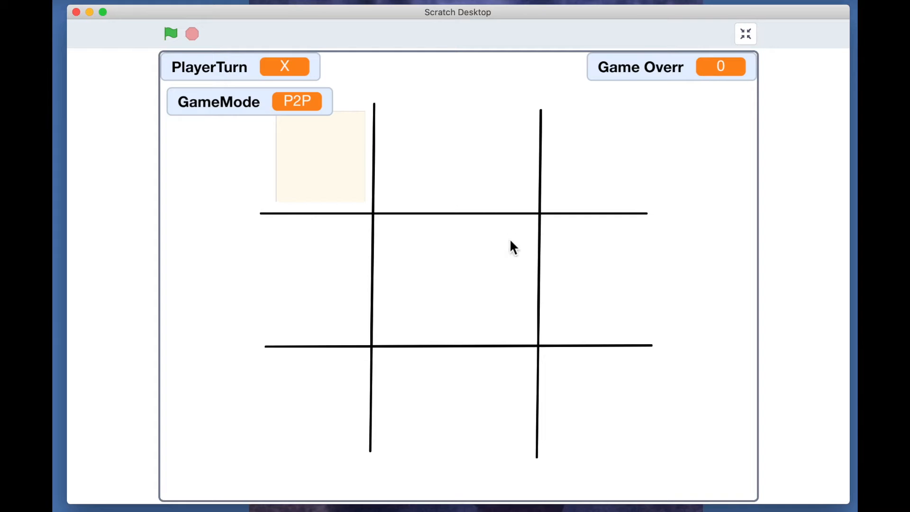
mouse_move(621, 245)
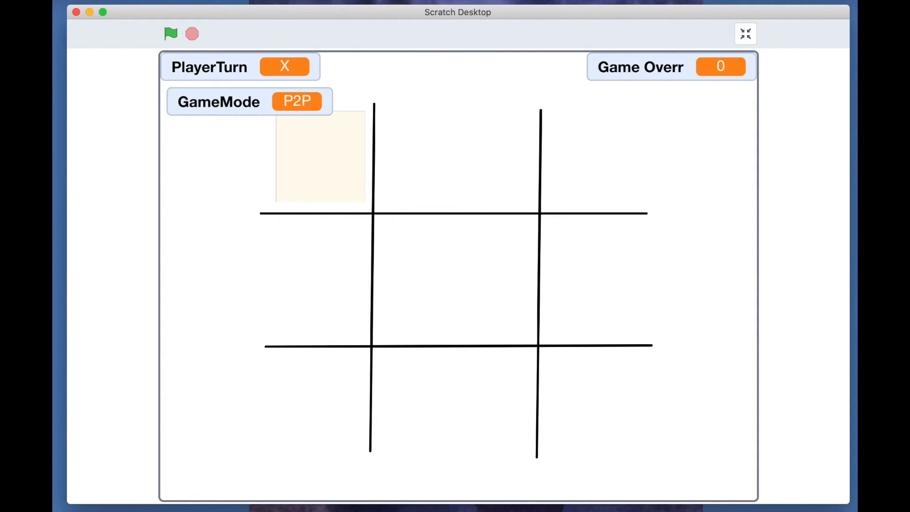
click(170, 34)
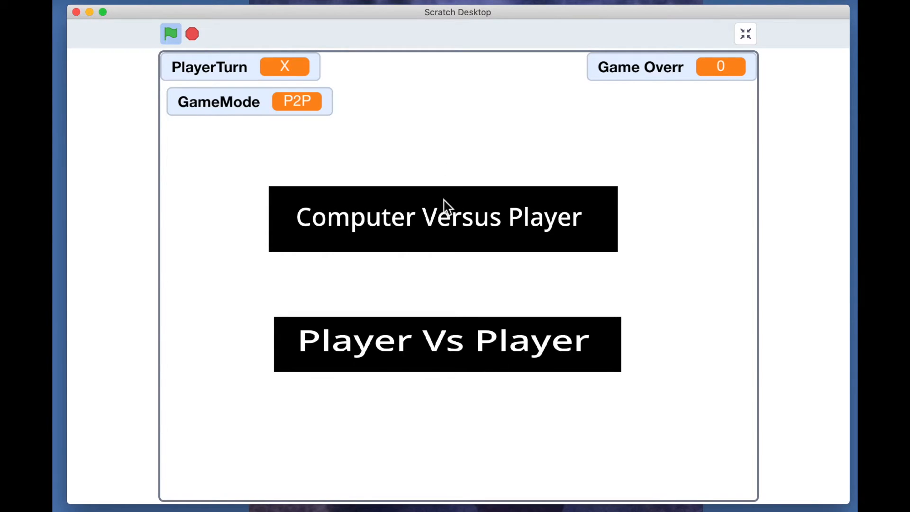
Start a Player Vs Player game, place marks in the top row, then restart the project.
click(442, 218)
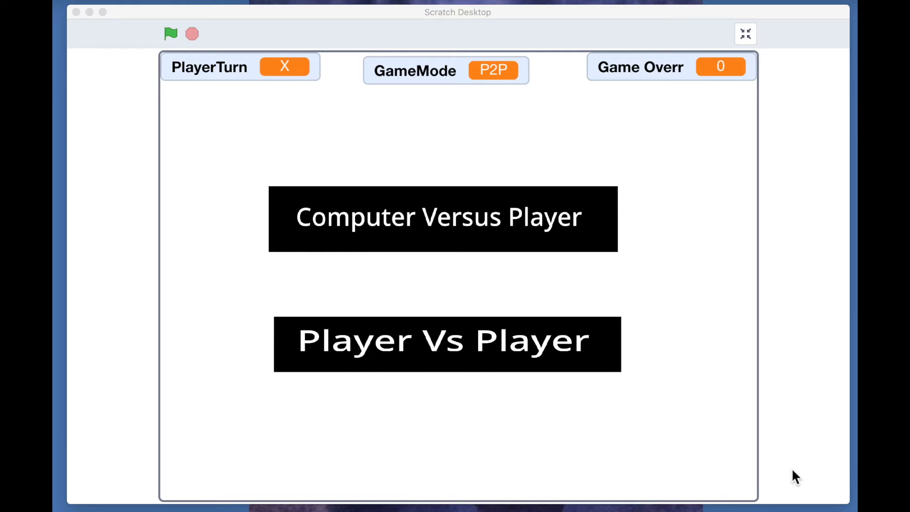
mouse_move(623, 373)
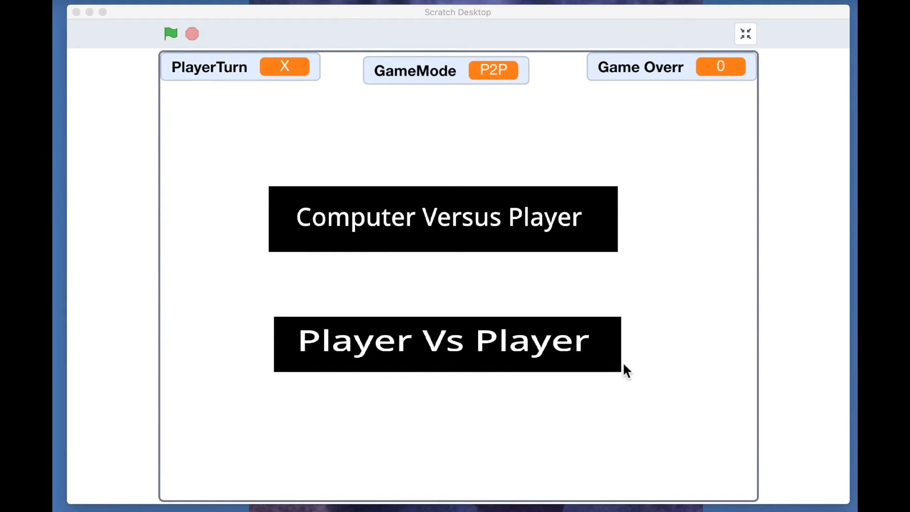
mouse_move(459, 348)
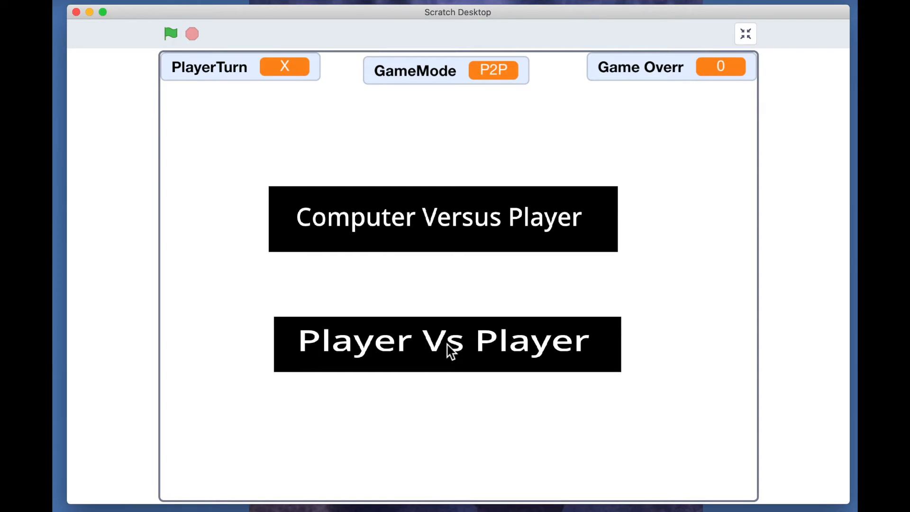
click(447, 342)
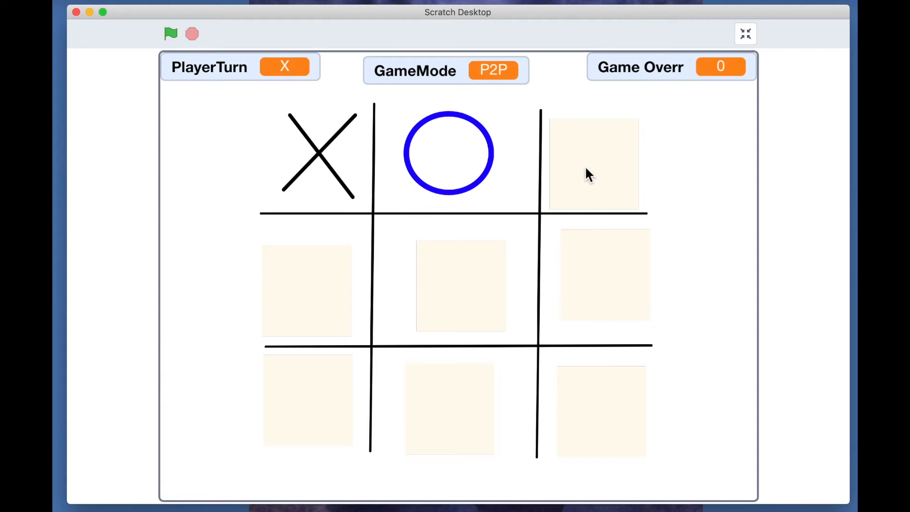
click(593, 165)
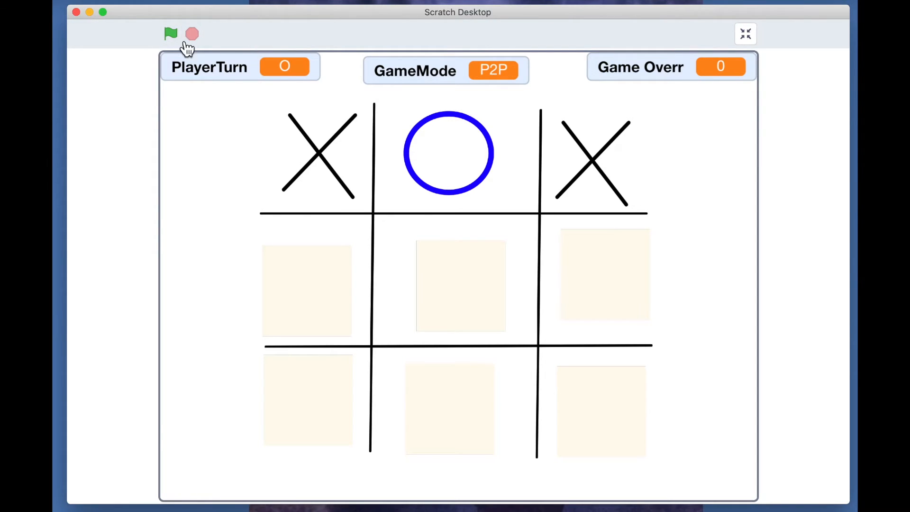
click(170, 33)
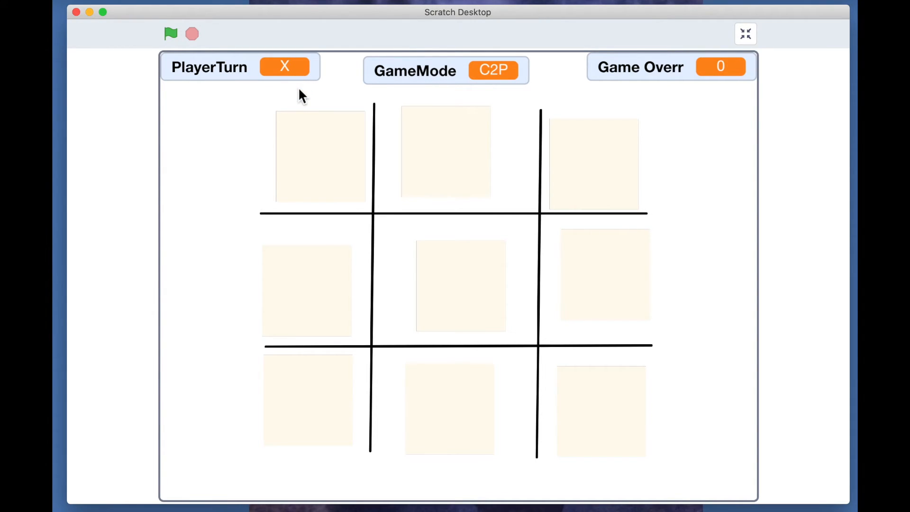
mouse_move(300, 86)
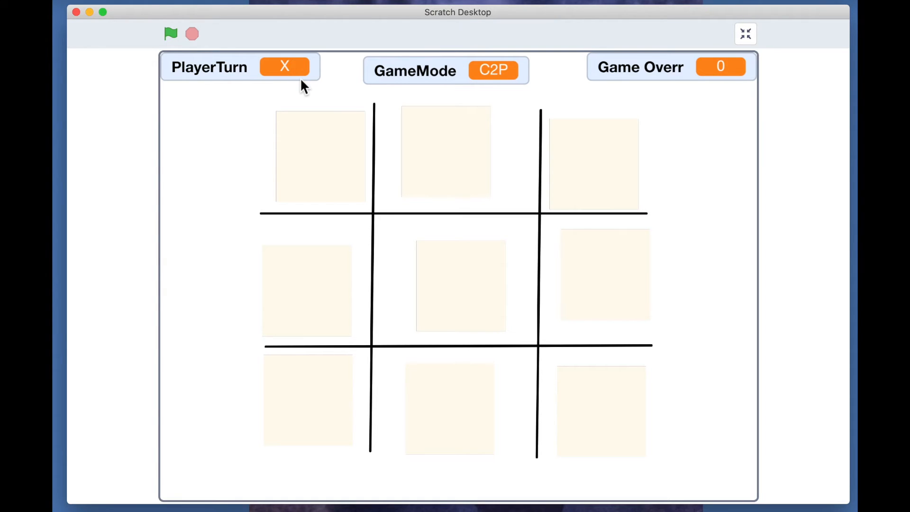
mouse_move(323, 144)
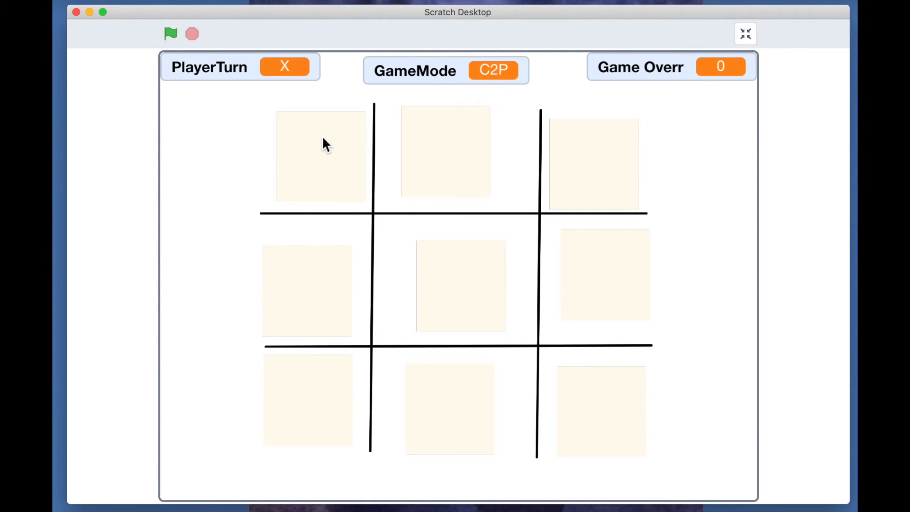
click(320, 155)
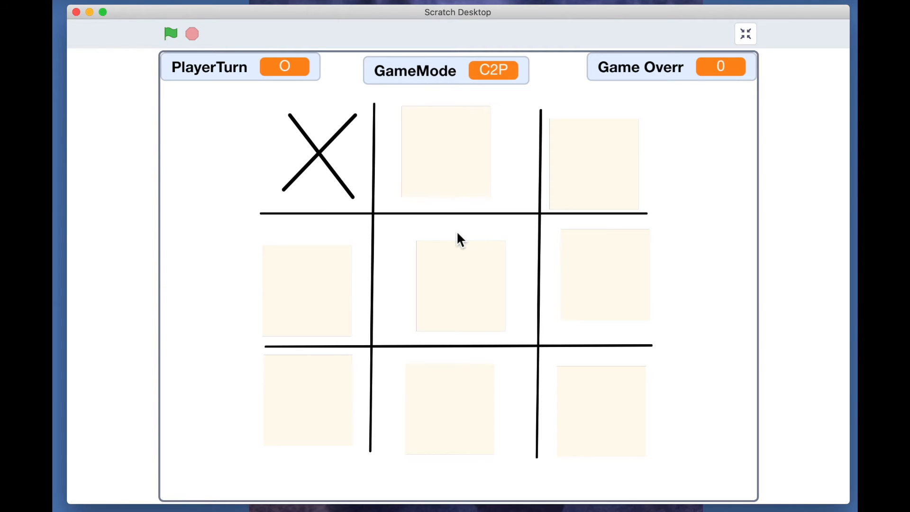
click(460, 284)
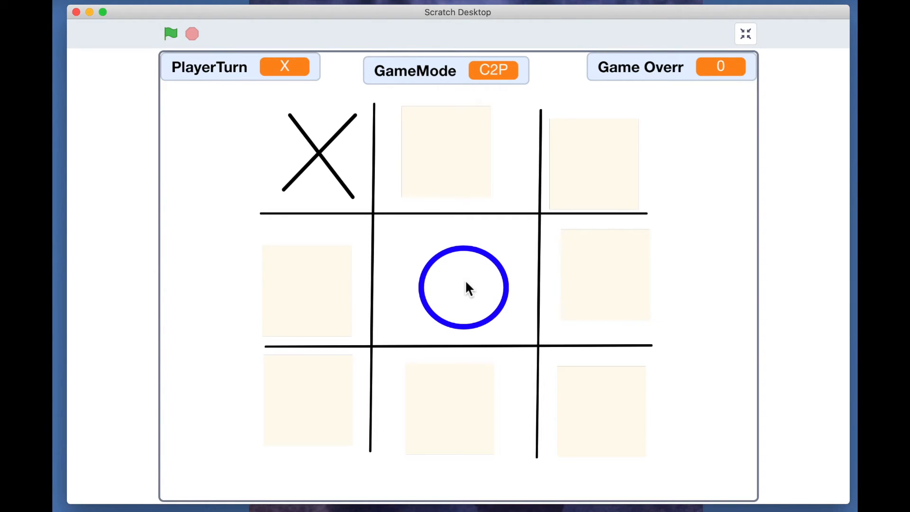
mouse_move(482, 223)
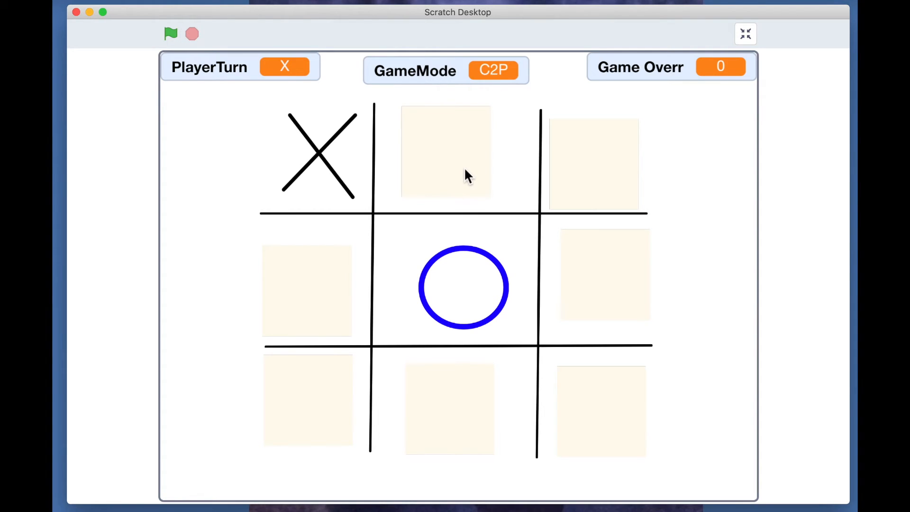
mouse_move(292, 67)
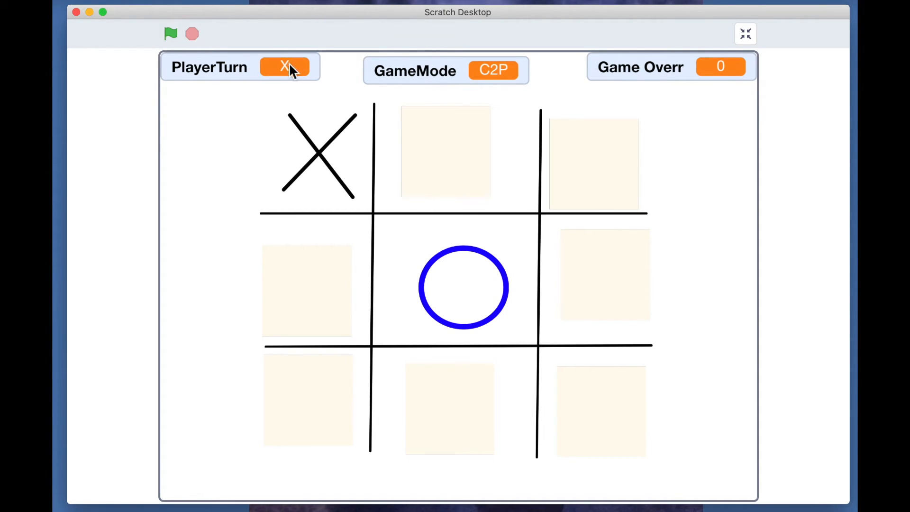
click(445, 152)
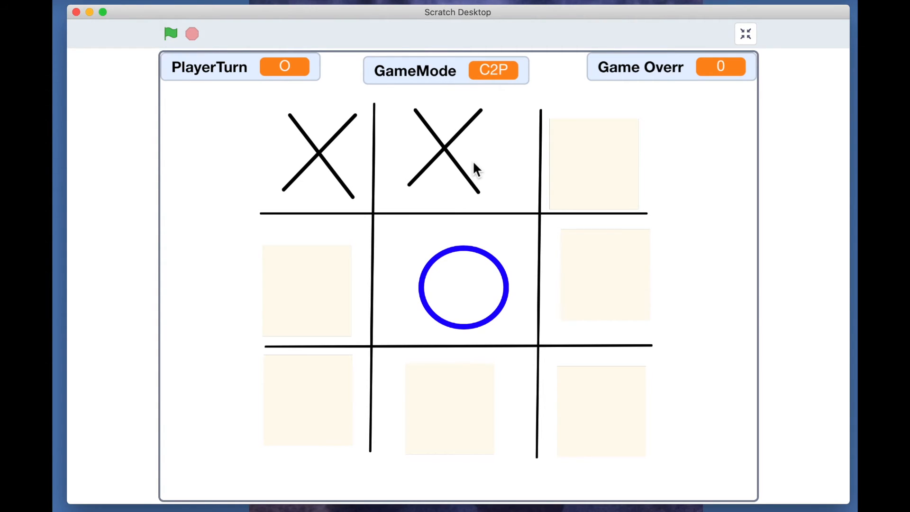
mouse_move(231, 78)
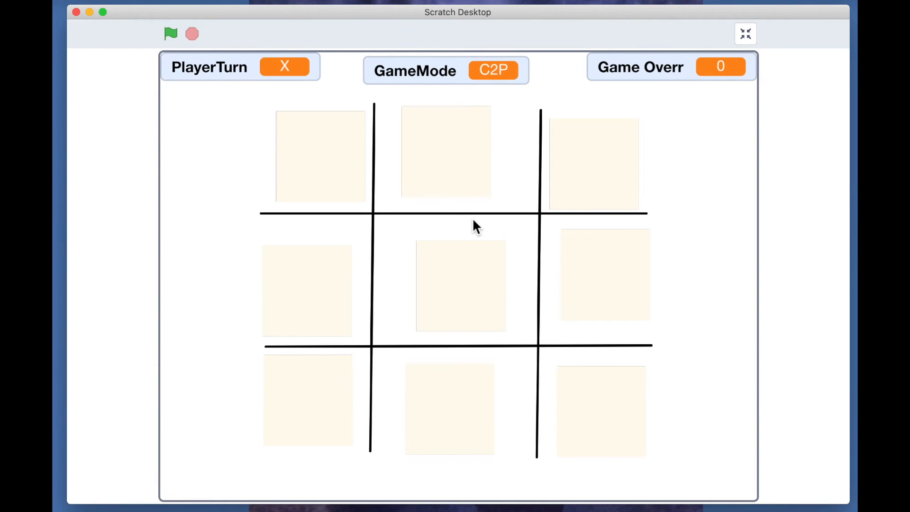
mouse_move(338, 179)
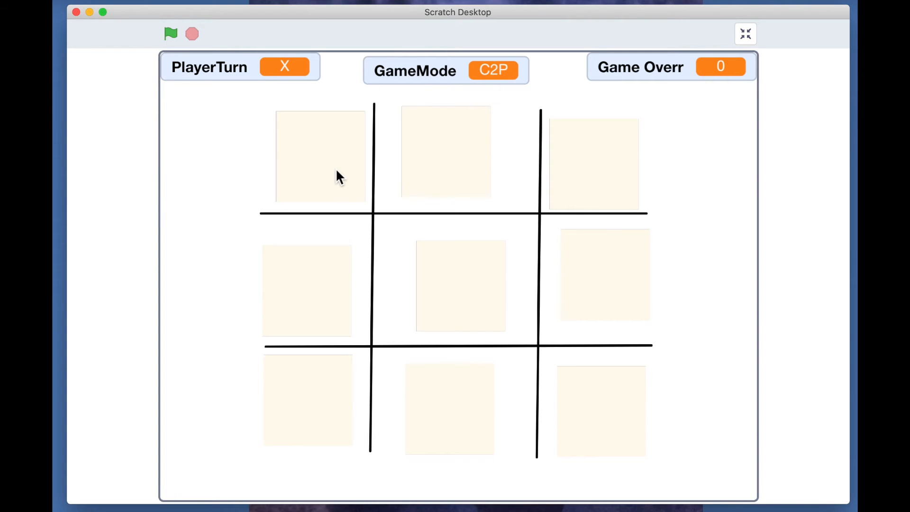
Play C2P moves on the top-left, top-right, bottom-right and middle-right squares.
click(320, 156)
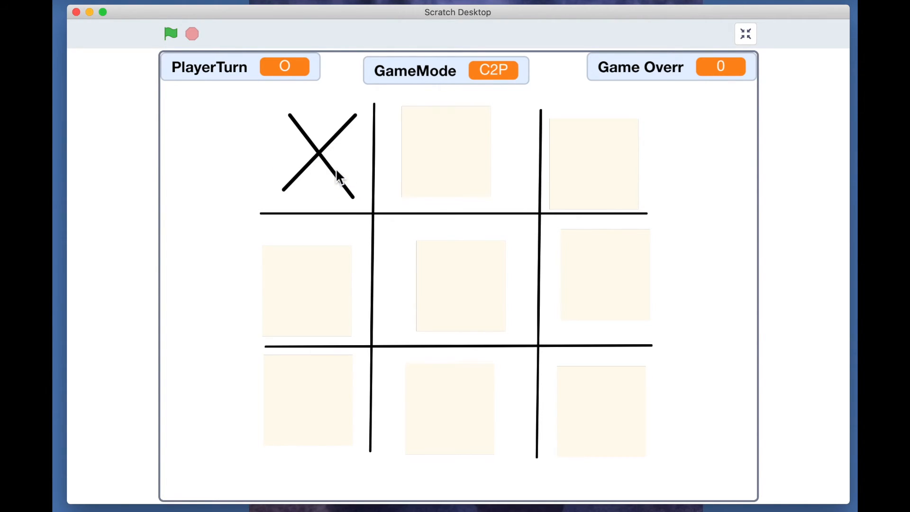
mouse_move(597, 186)
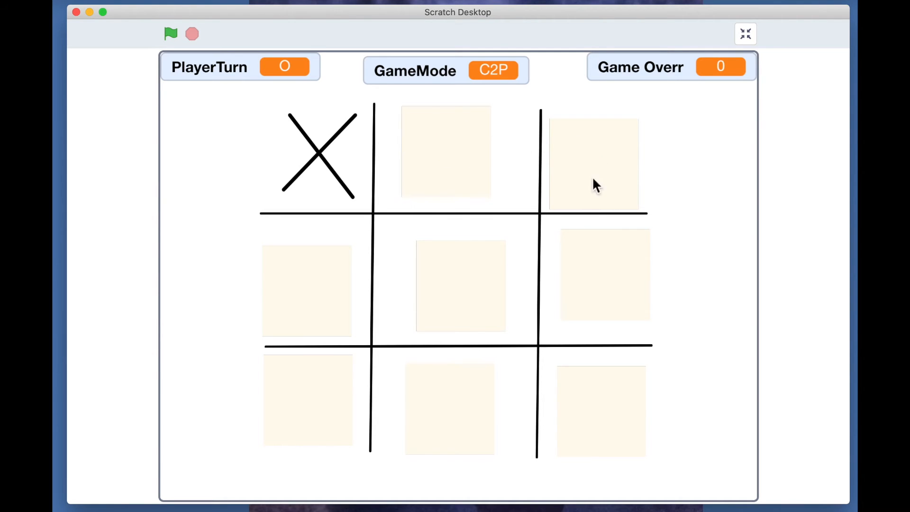
mouse_move(469, 281)
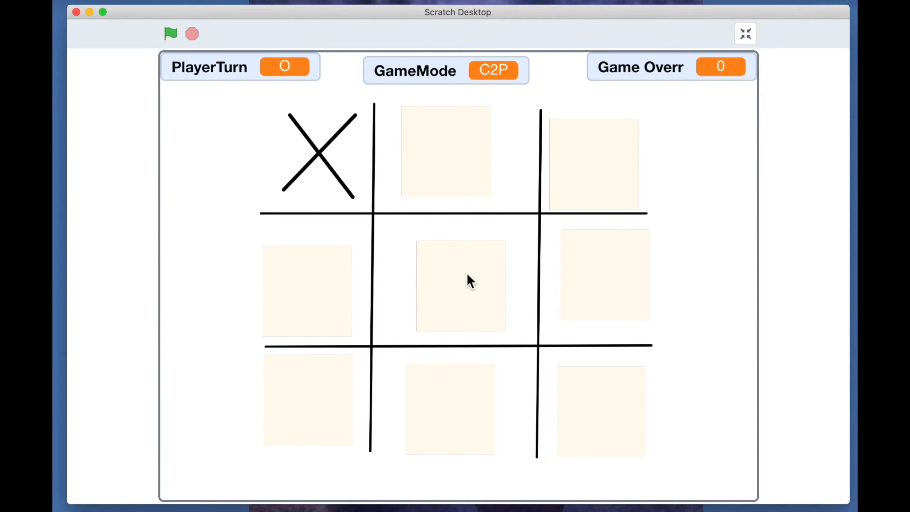
mouse_move(587, 161)
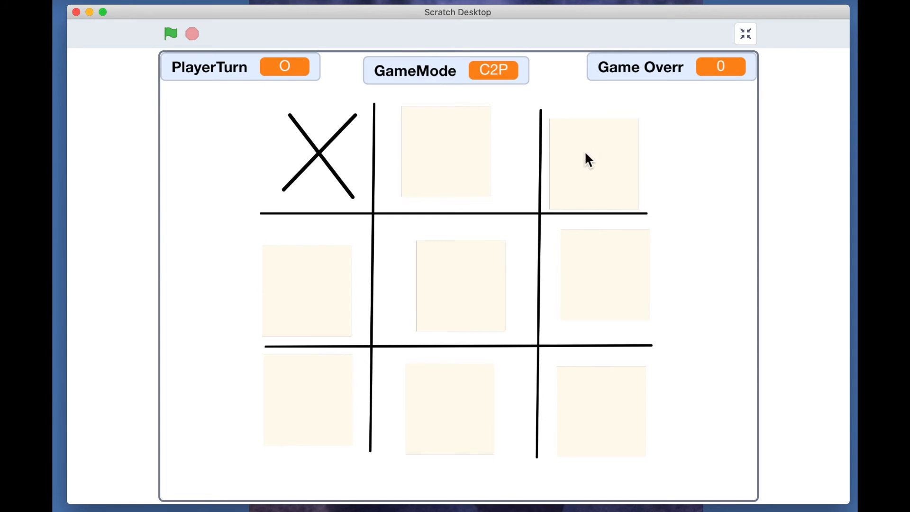
click(592, 164)
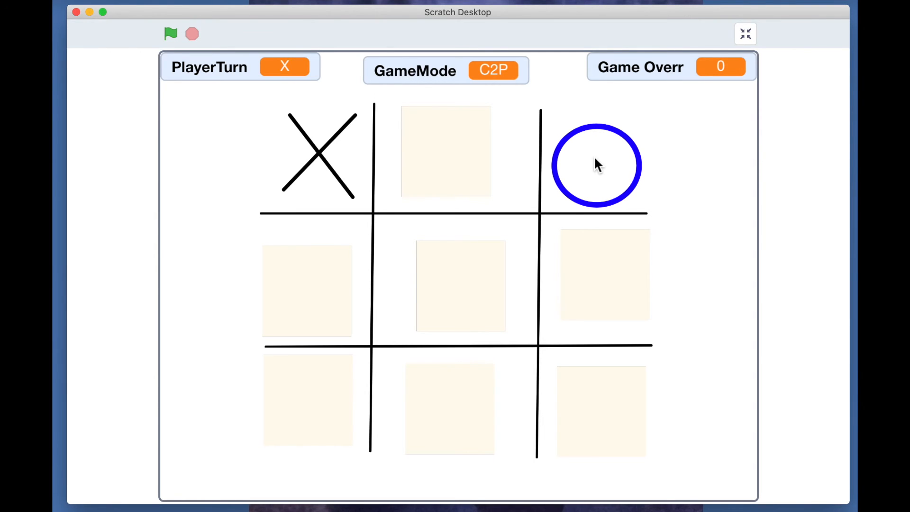
mouse_move(608, 131)
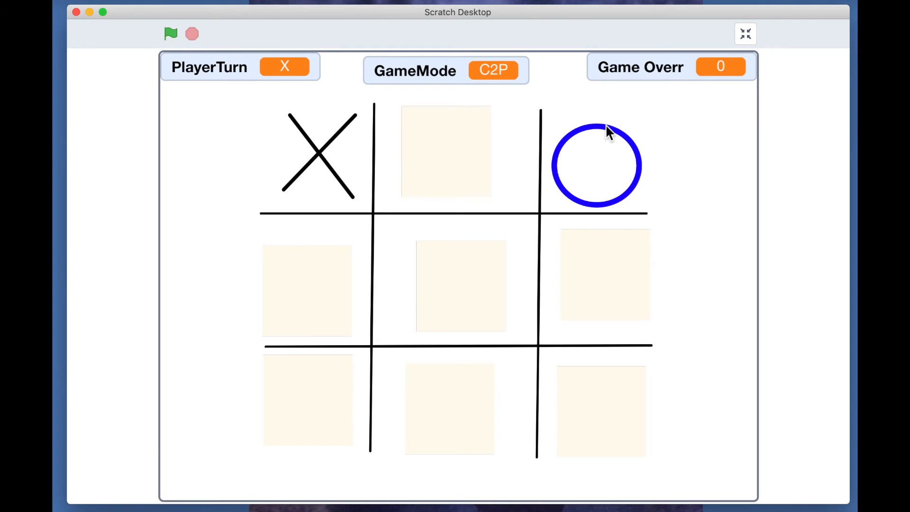
mouse_move(624, 135)
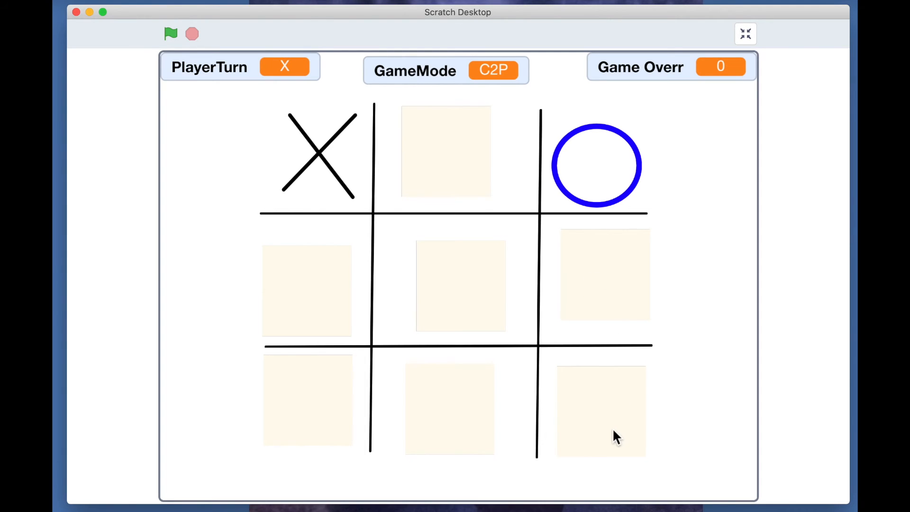
mouse_move(454, 203)
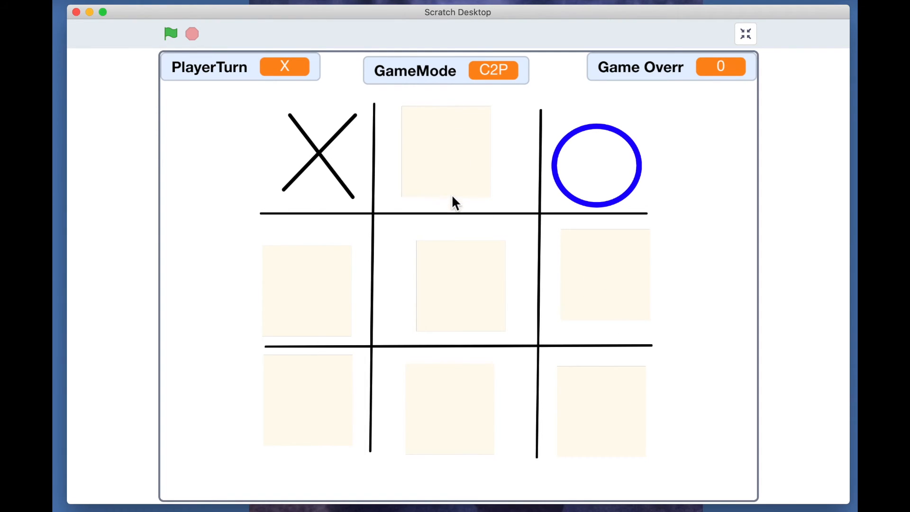
mouse_move(458, 162)
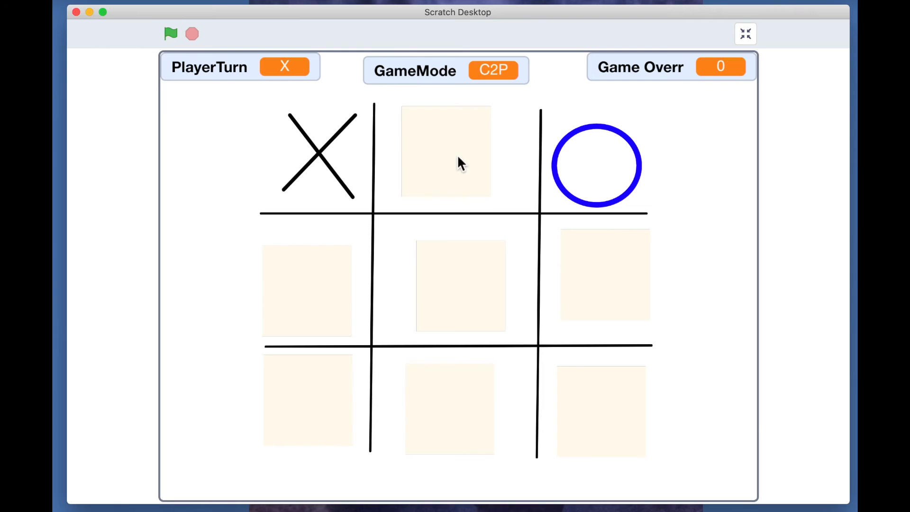
mouse_move(323, 285)
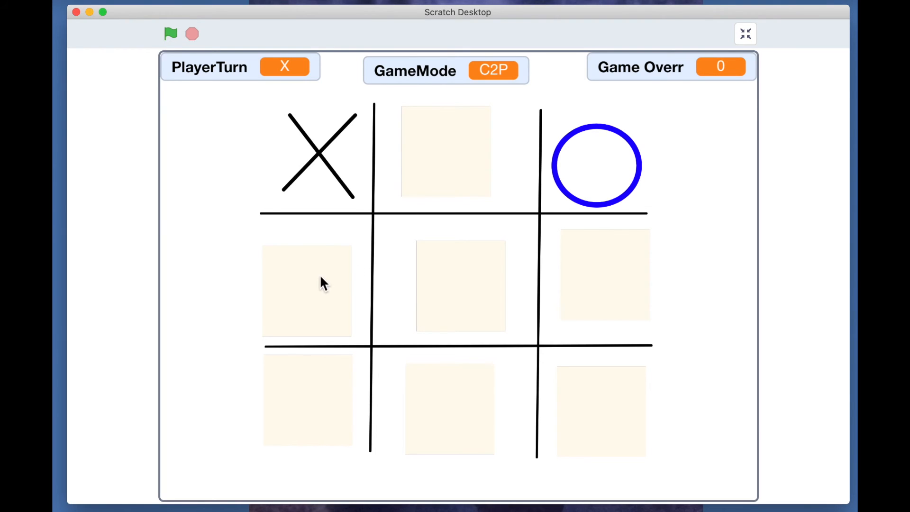
mouse_move(589, 408)
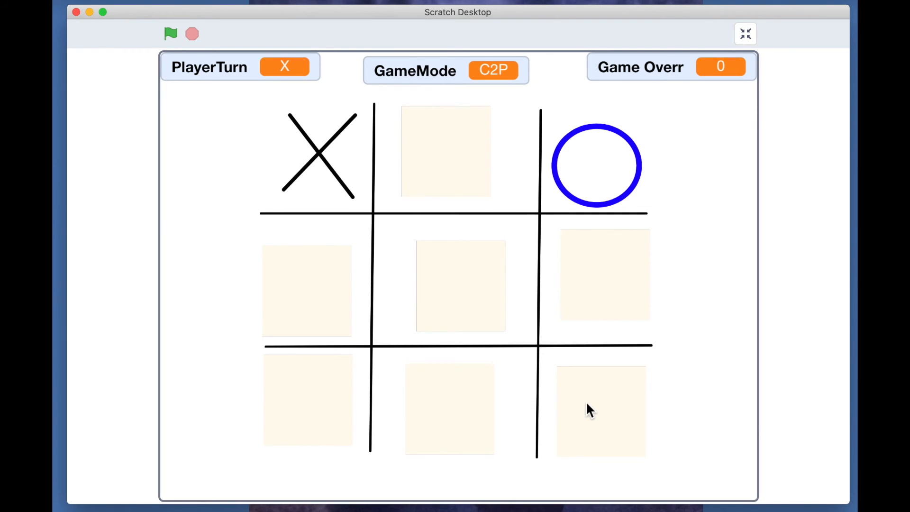
click(600, 409)
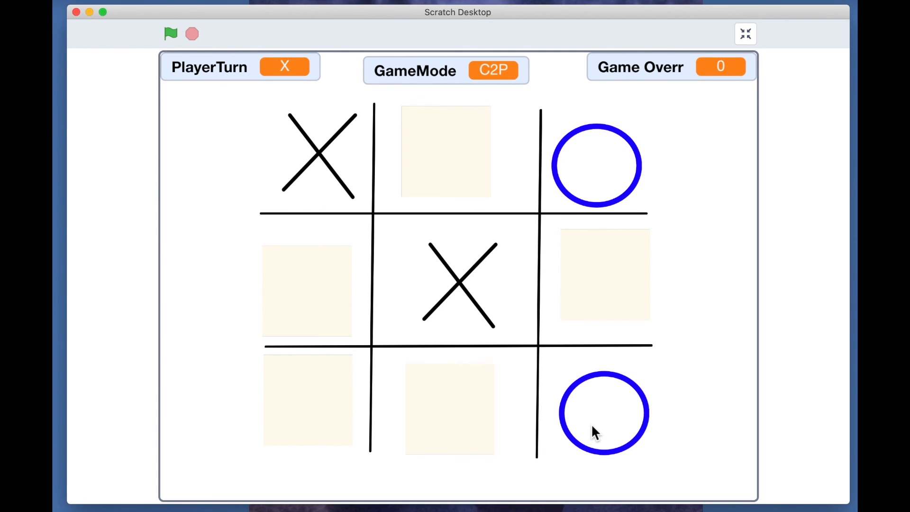
mouse_move(635, 302)
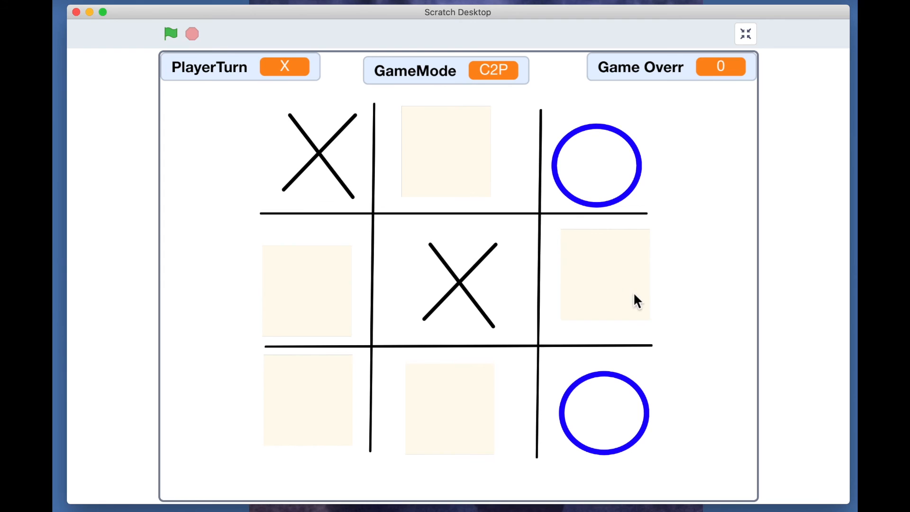
mouse_move(613, 284)
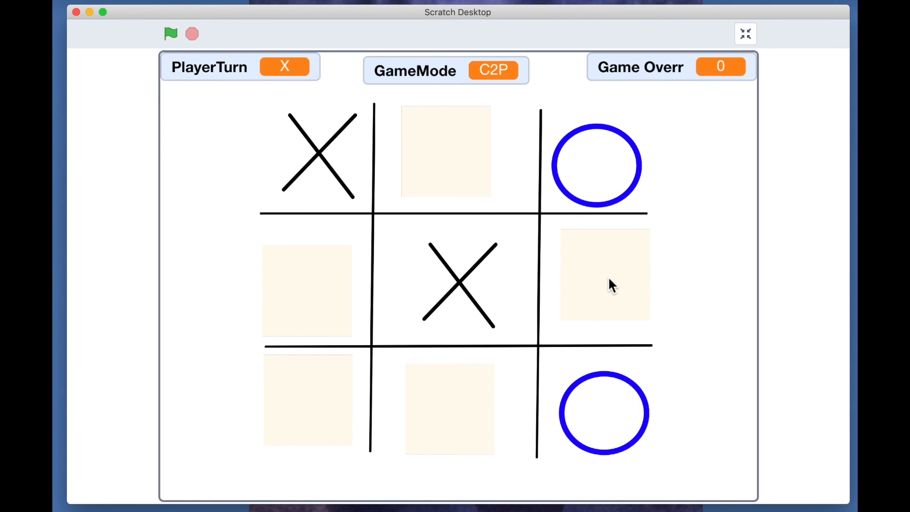
click(605, 275)
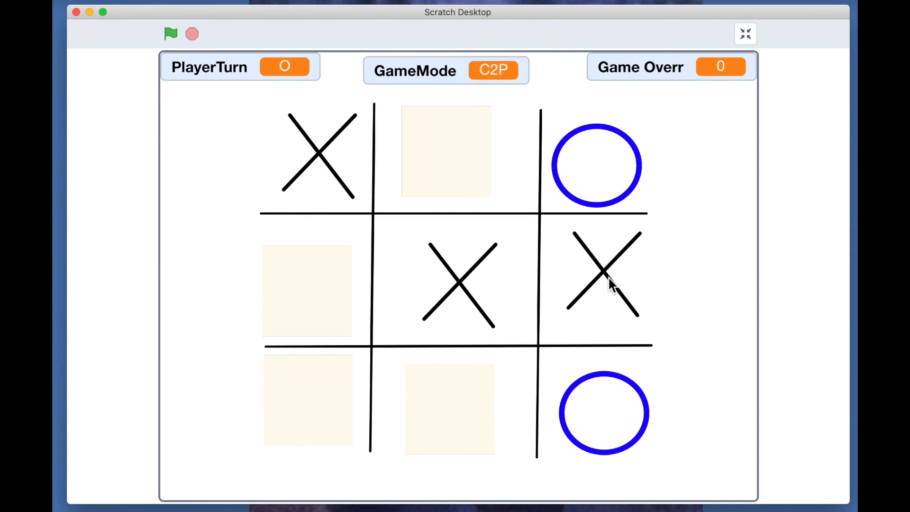